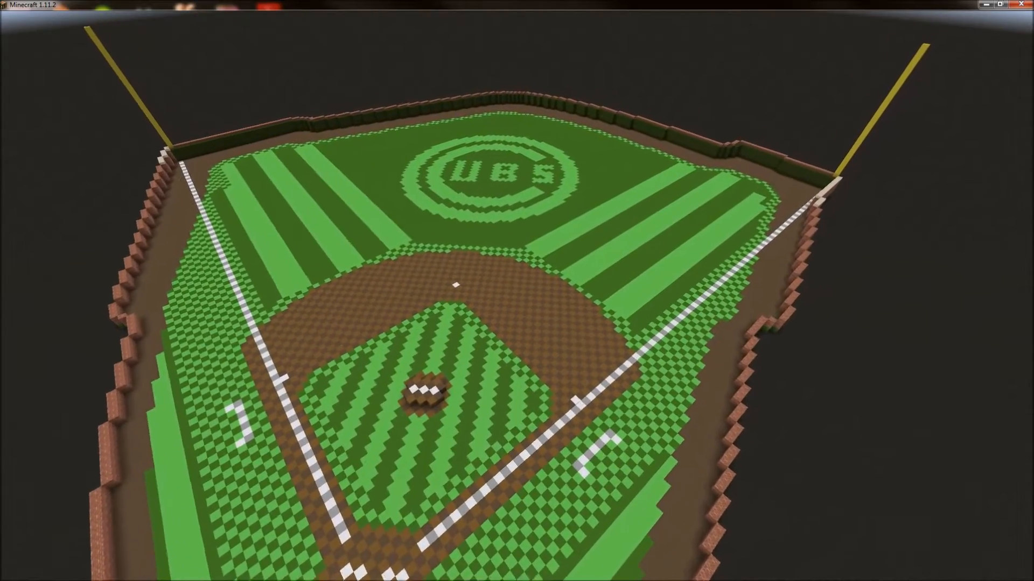
{"action": "mouse_move", "coordinate": [517, 291]}
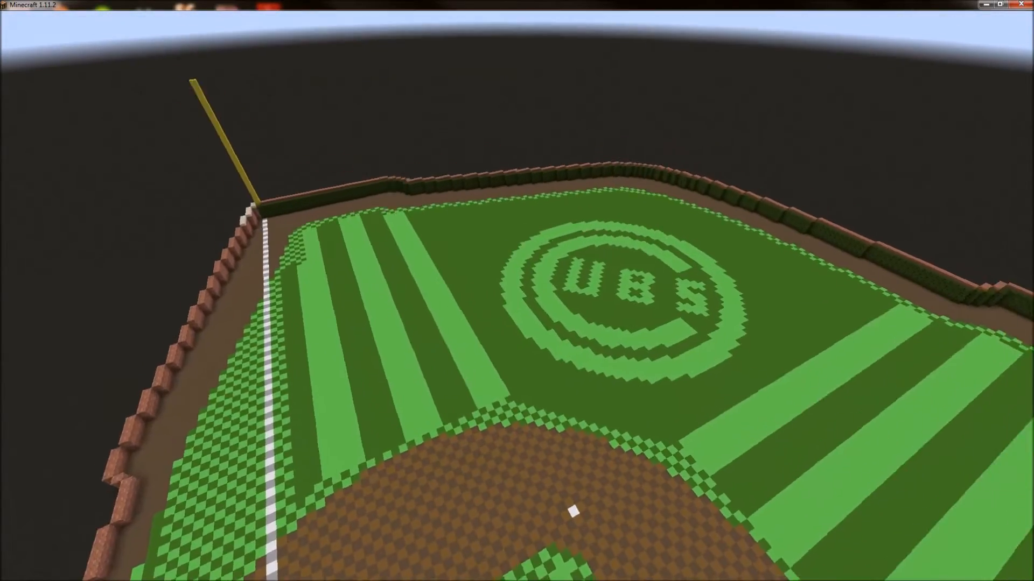
{"action": "mouse_move", "coordinate": [517, 291]}
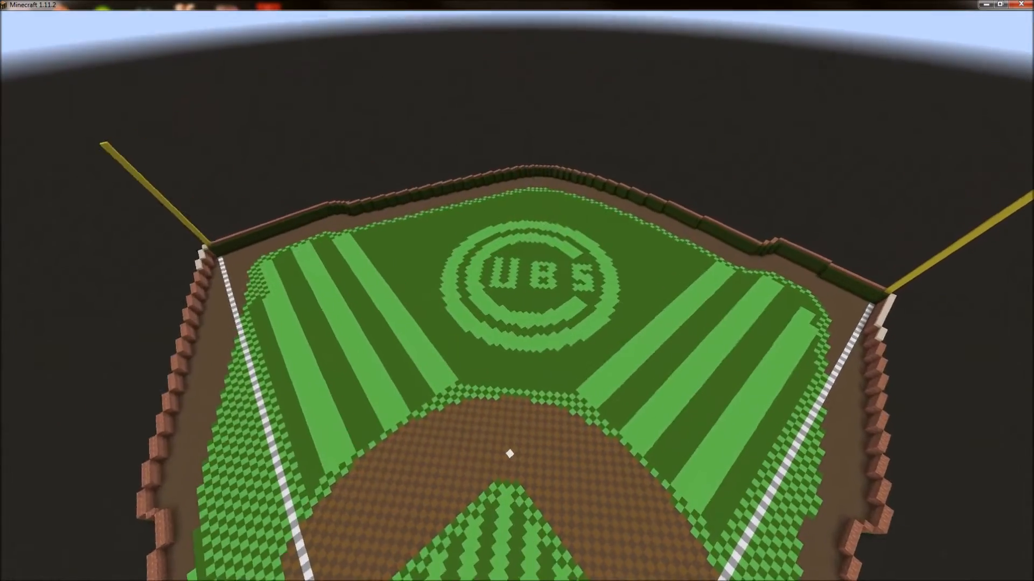
{"action": "mouse_move", "coordinate": [516, 291]}
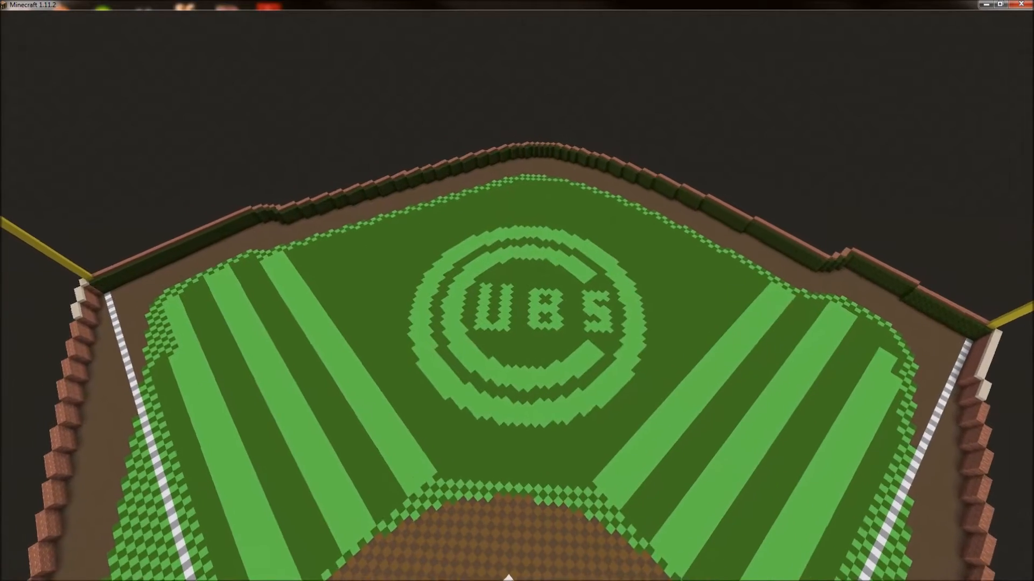
{"action": "mouse_move", "coordinate": [517, 291]}
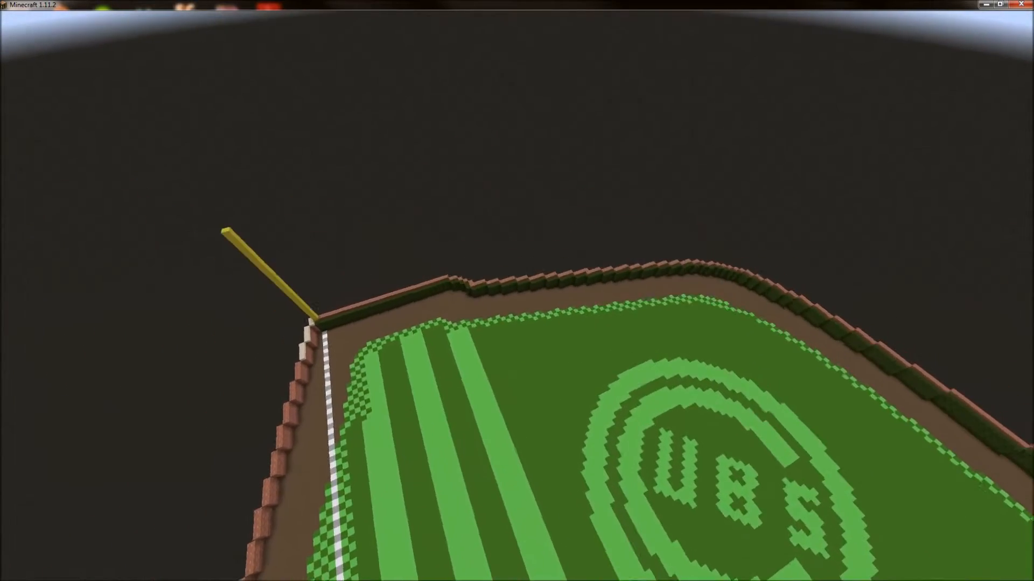
{"action": "mouse_move", "coordinate": [517, 291]}
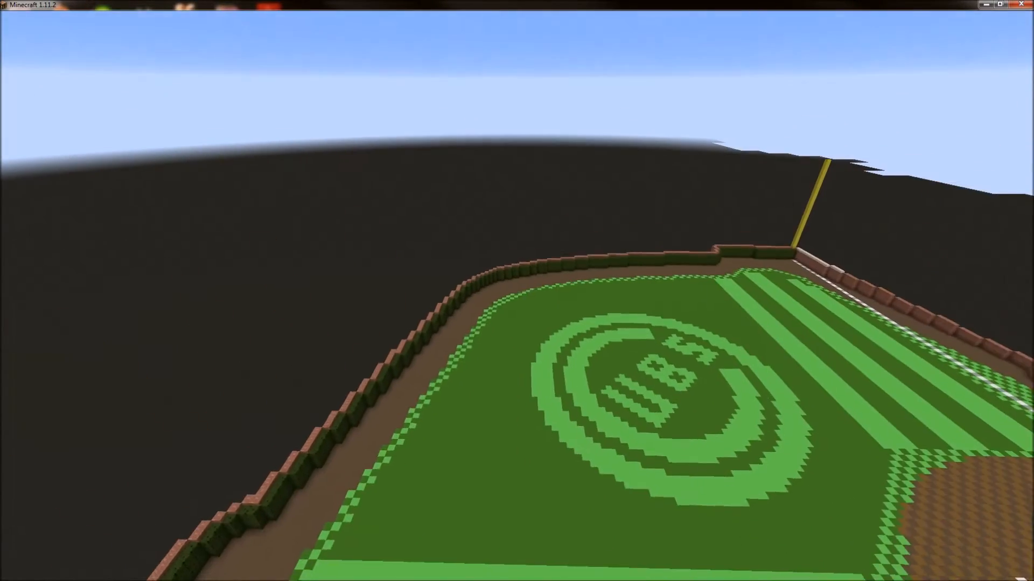
{"action": "mouse_move", "coordinate": [517, 291]}
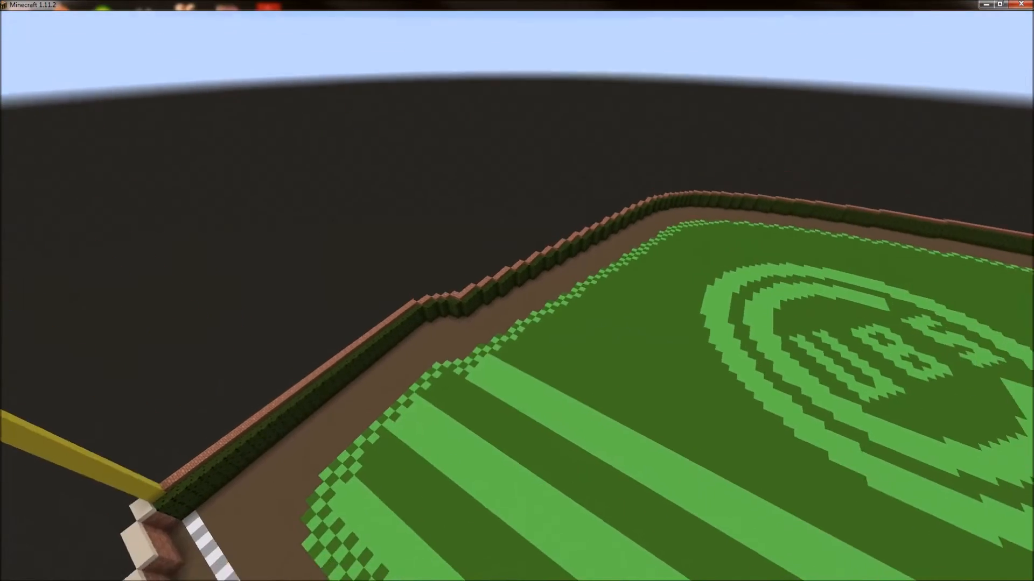
{"action": "mouse_move", "coordinate": [517, 290]}
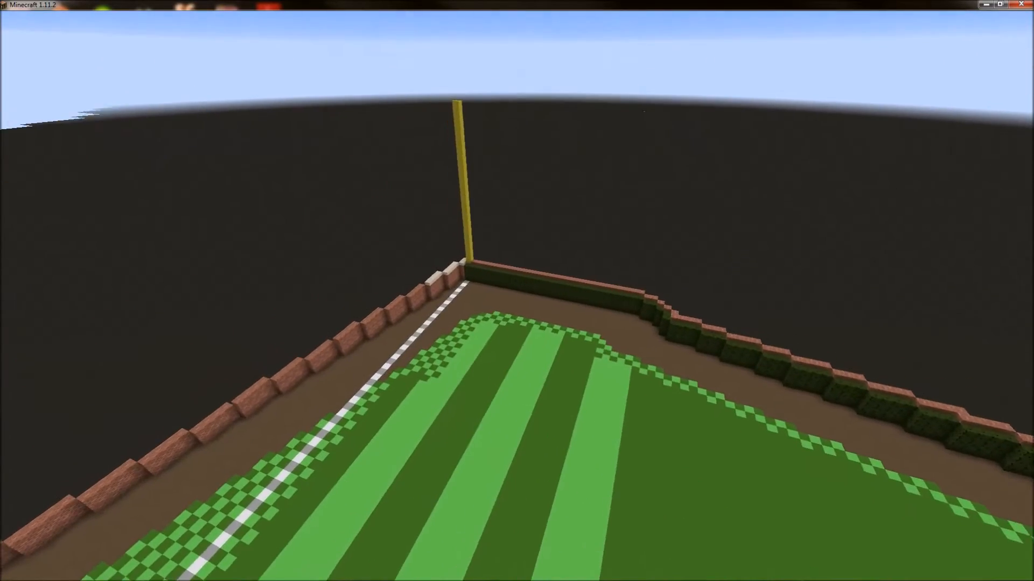
{"action": "mouse_move", "coordinate": [517, 290]}
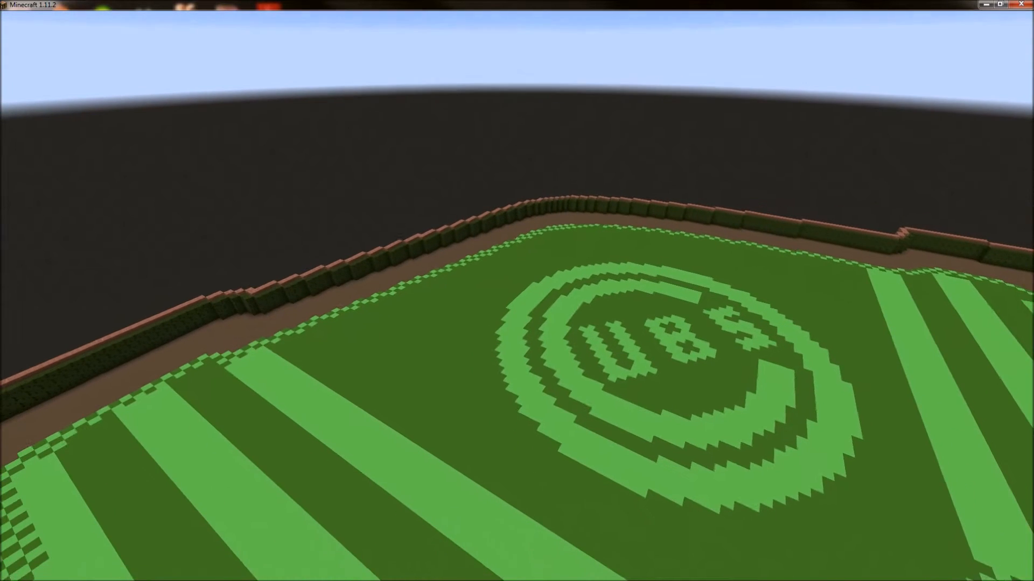
- Pause the game after touring the striped baseball field
{"action": "key", "text": "Escape"}
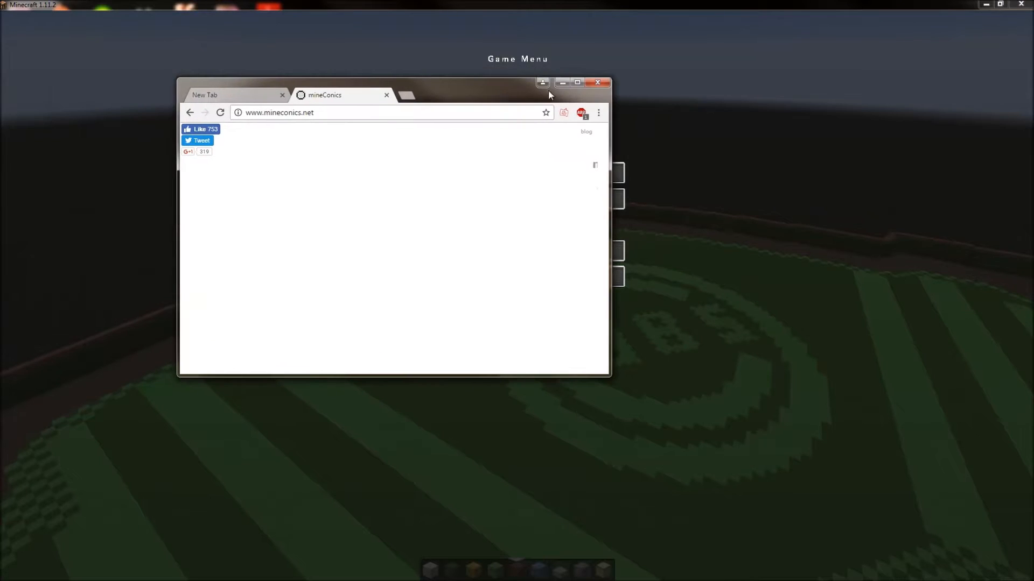
- Maximize the mineConics circle generator window and start a blank browser tab
{"action": "left_click", "coordinate": [576, 82]}
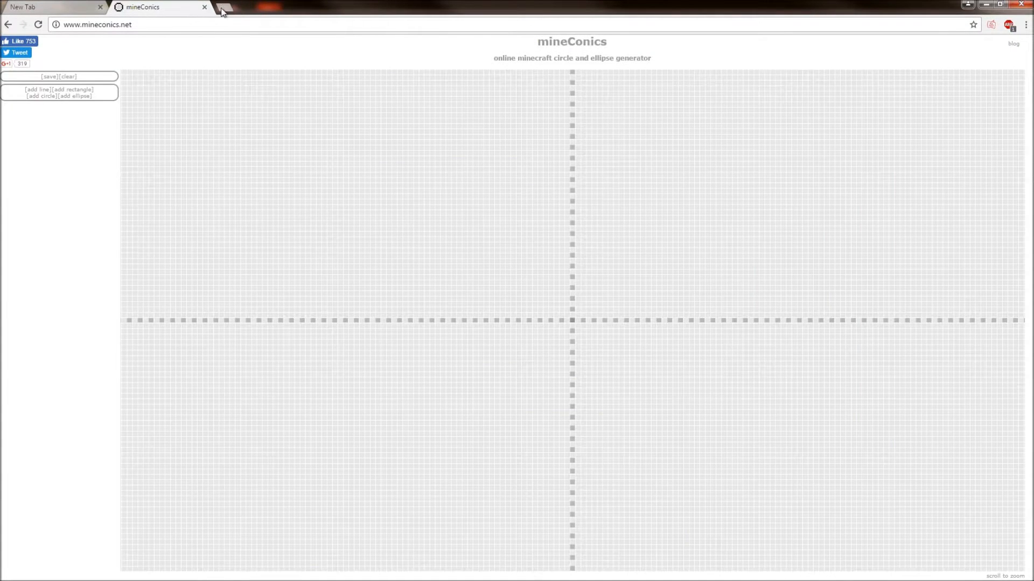
{"action": "left_click", "coordinate": [225, 7]}
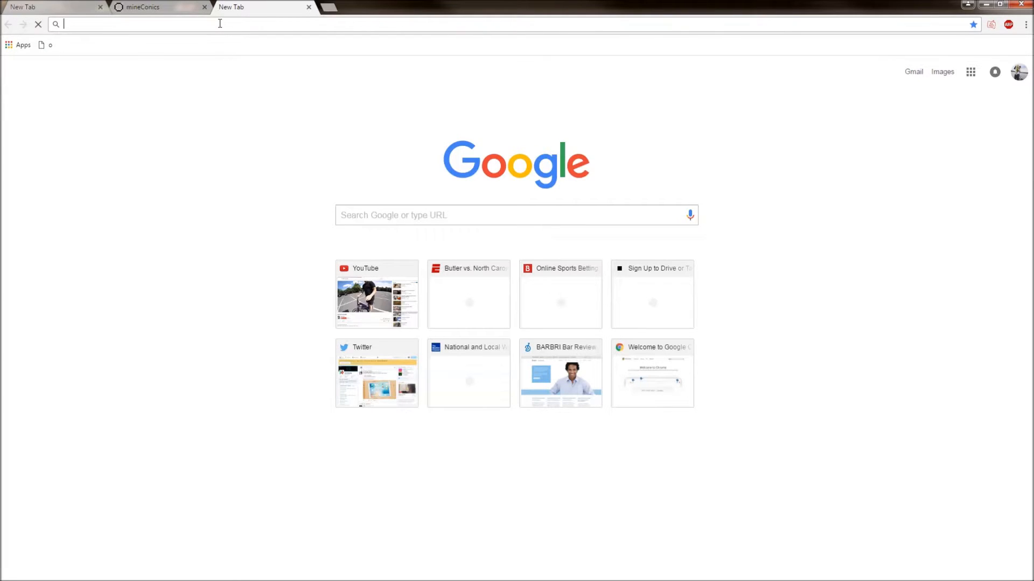
- Search Google for 'wrigley field dimensions'
{"action": "type", "text": "wrigley field"}
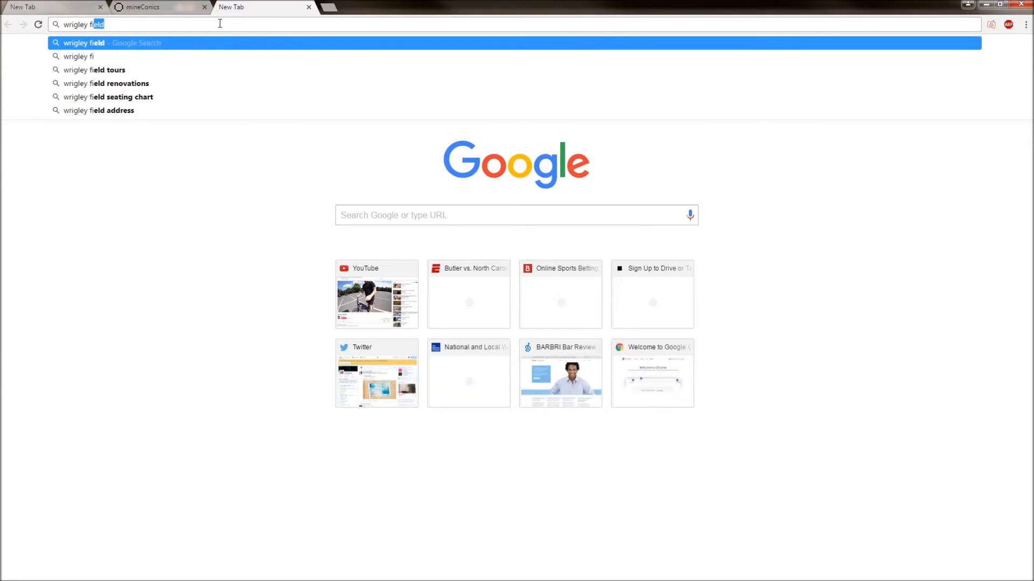
{"action": "type", "text": "dimensions"}
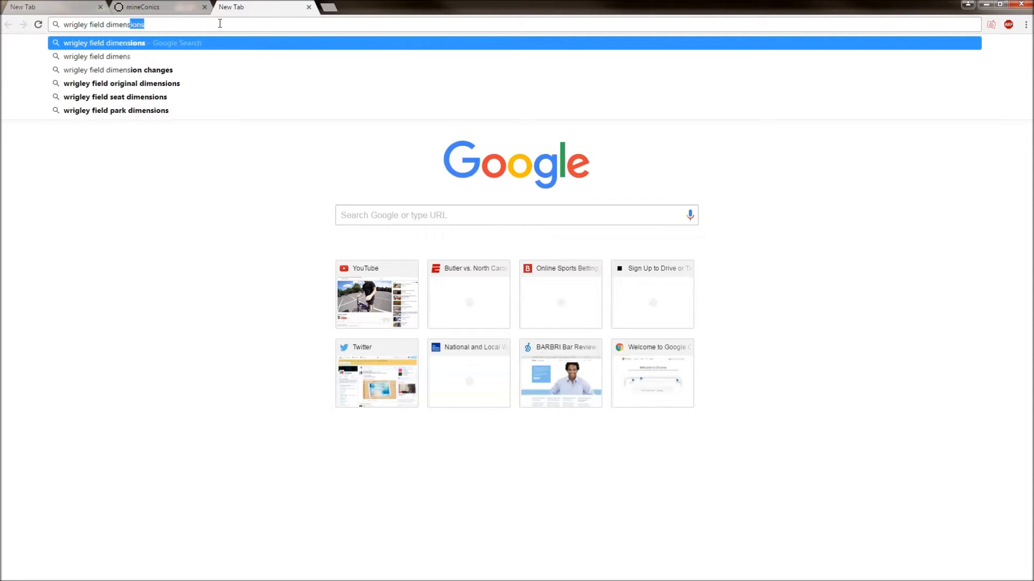
{"action": "key", "text": "Return"}
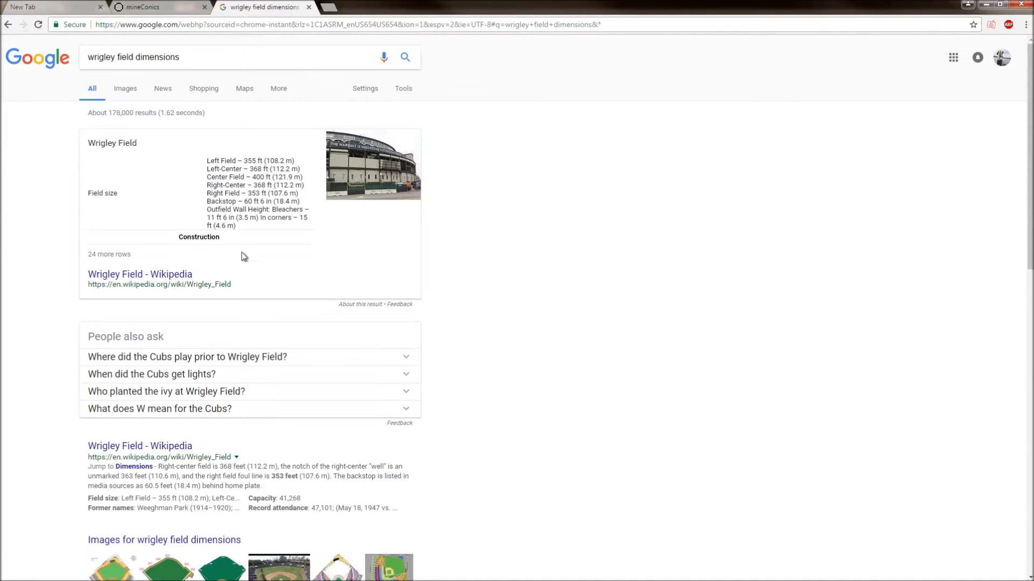
- Enlarge the Wrigley Field diagram marked 355, 368, 400, 368 and 353
{"action": "left_click", "coordinate": [124, 89]}
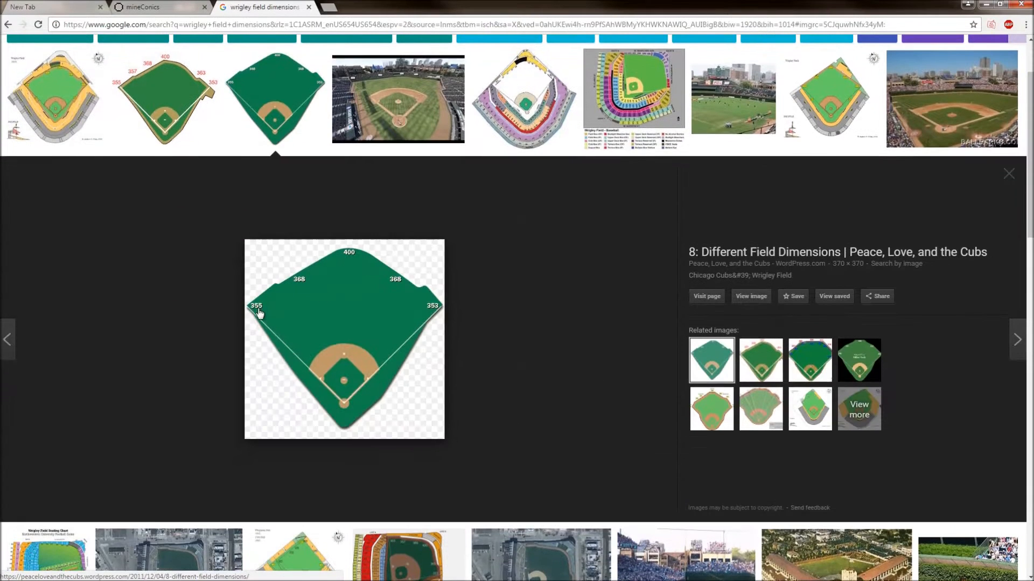
{"action": "mouse_move", "coordinate": [408, 288]}
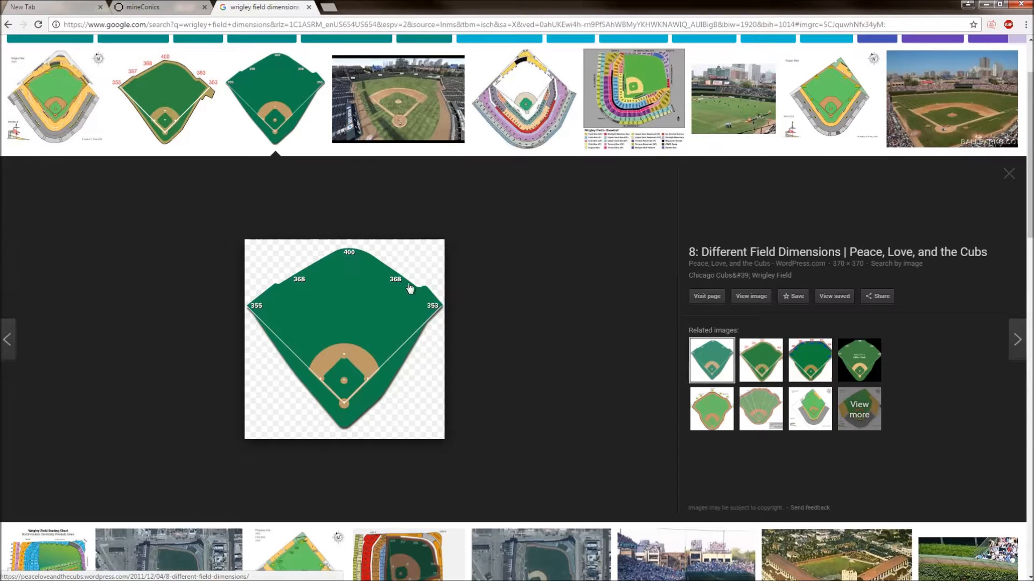
{"action": "mouse_move", "coordinate": [261, 317]}
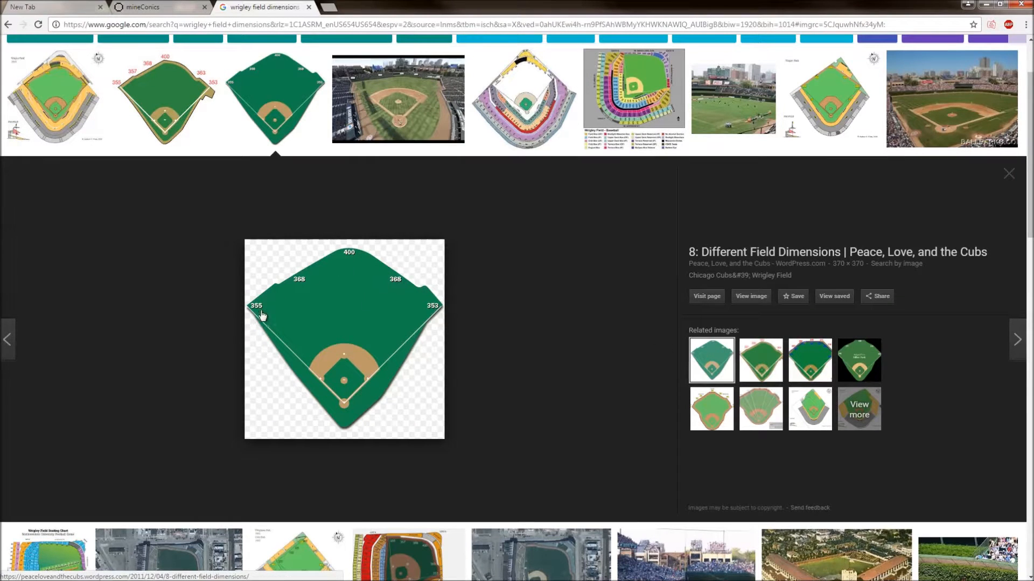
{"action": "mouse_move", "coordinate": [328, 323]}
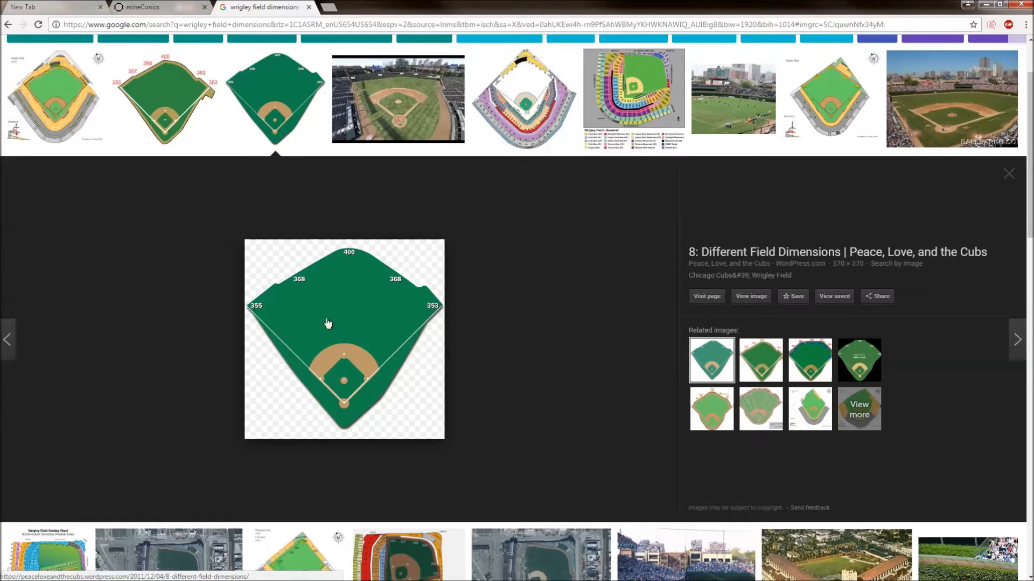
{"action": "mouse_move", "coordinate": [203, 161]}
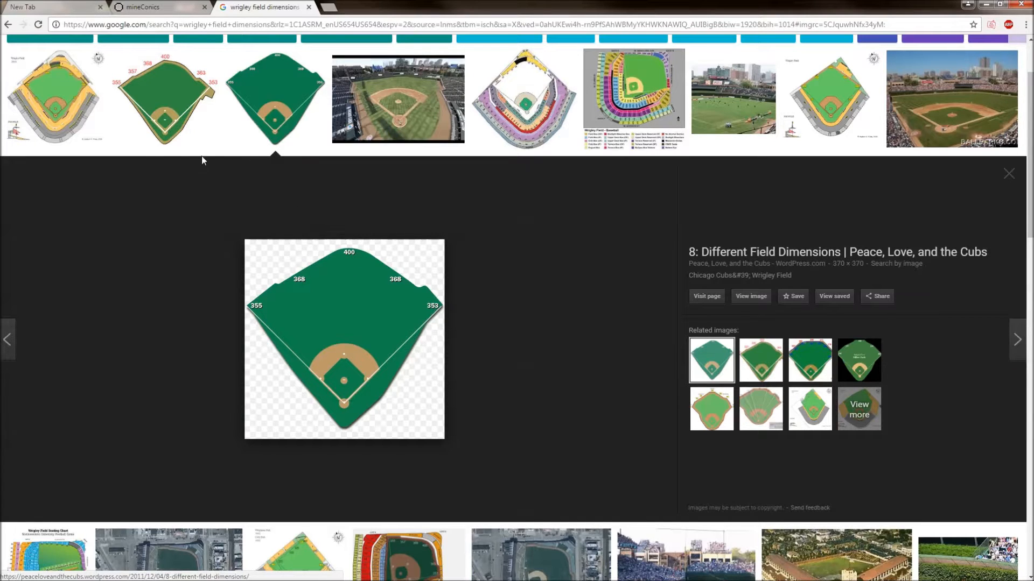
{"action": "mouse_move", "coordinate": [36, 105]}
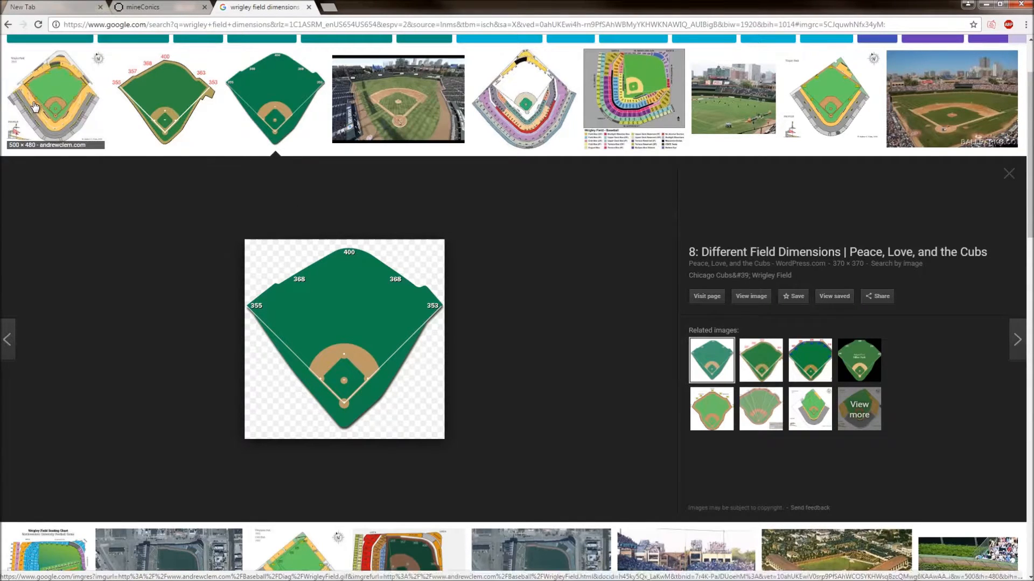
{"action": "mouse_move", "coordinate": [452, 282]}
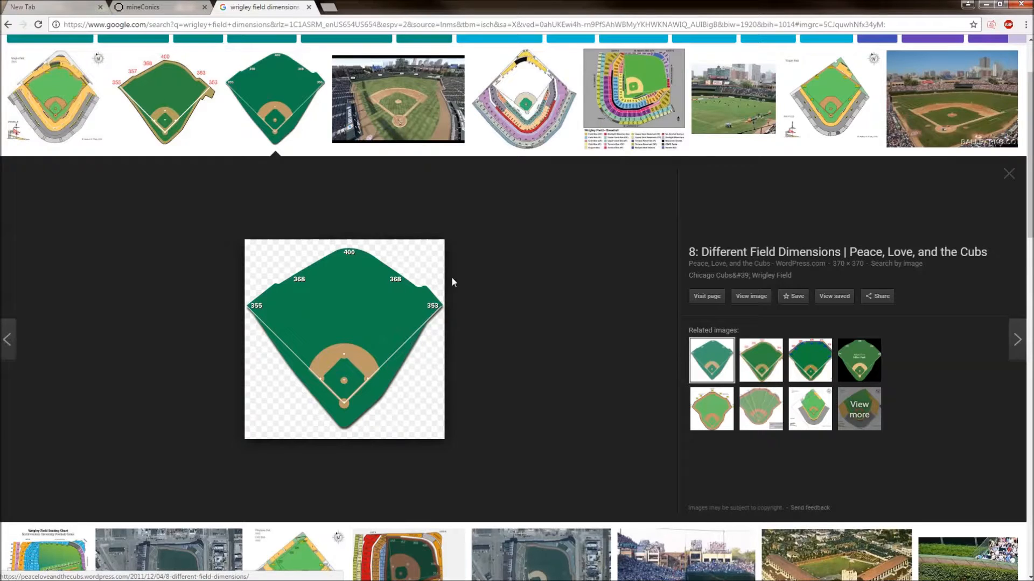
{"action": "mouse_move", "coordinate": [349, 256]}
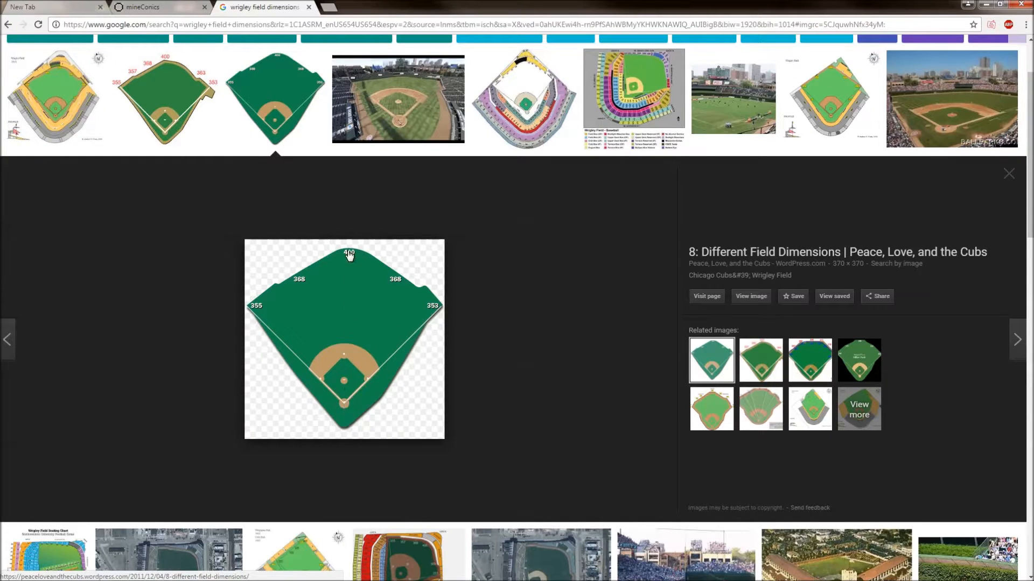
{"action": "mouse_move", "coordinate": [348, 278]}
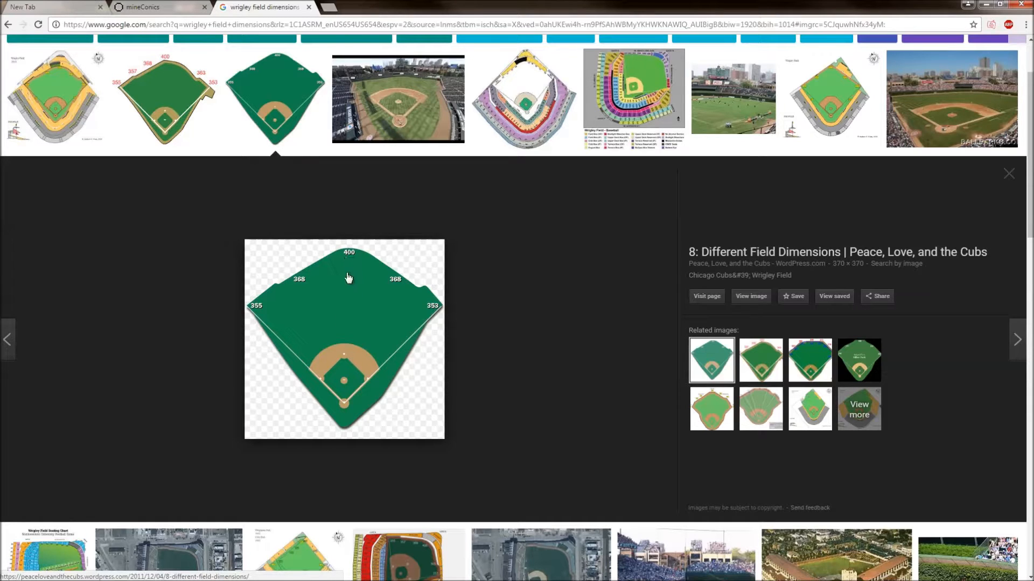
{"action": "mouse_move", "coordinate": [346, 260]}
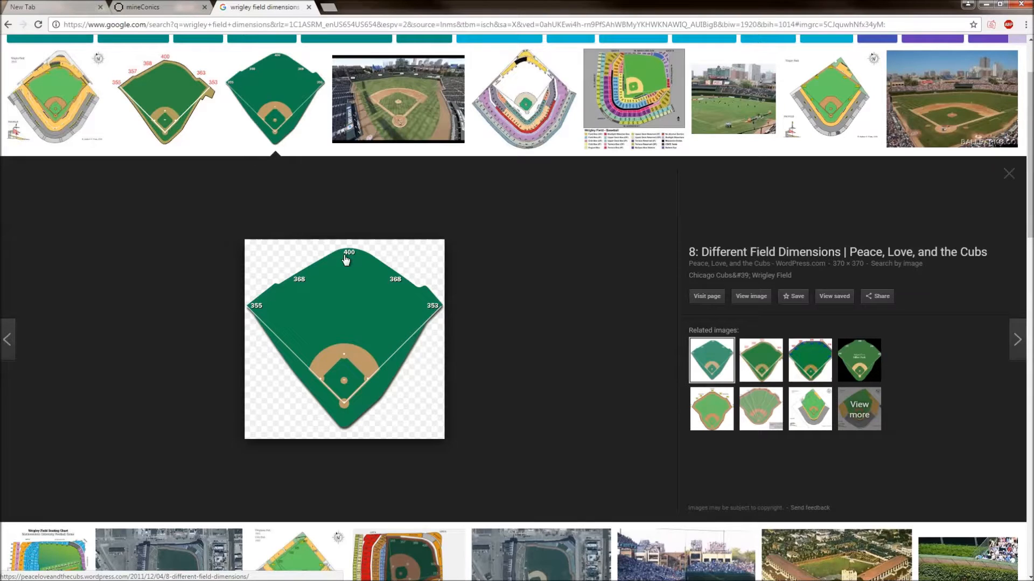
{"action": "scroll", "scroll_direction": "up", "scroll_amount": 3}
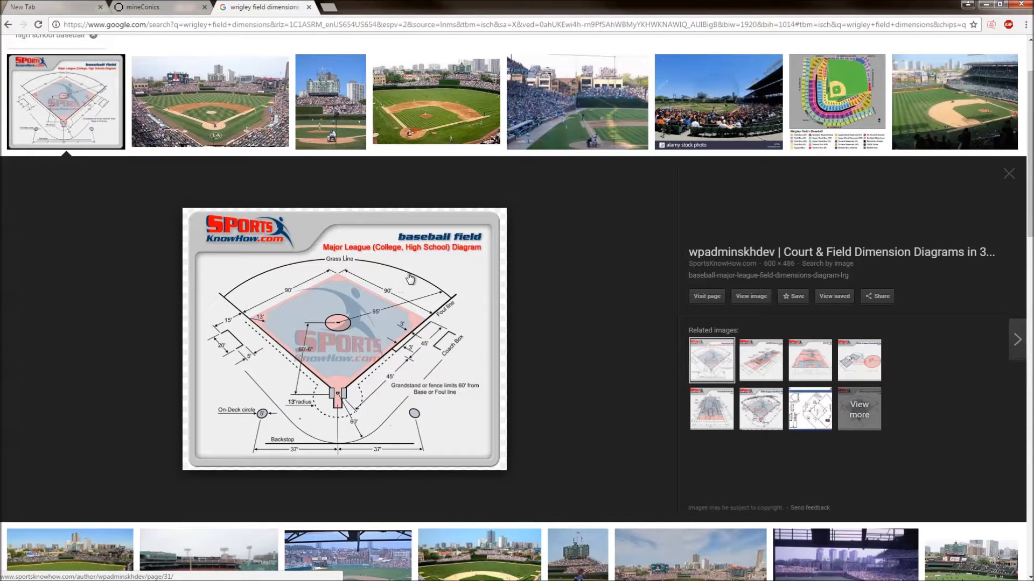
{"action": "mouse_move", "coordinate": [267, 270]}
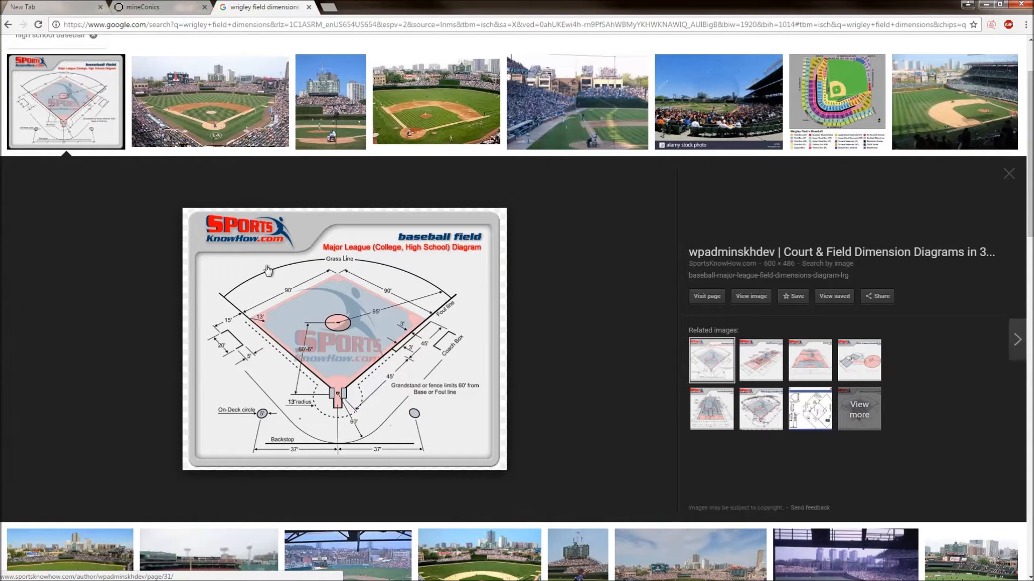
- Browse further Wrigley Field photos and diagrams below the generic field diagram
{"action": "scroll", "scroll_direction": "down", "scroll_amount": 3}
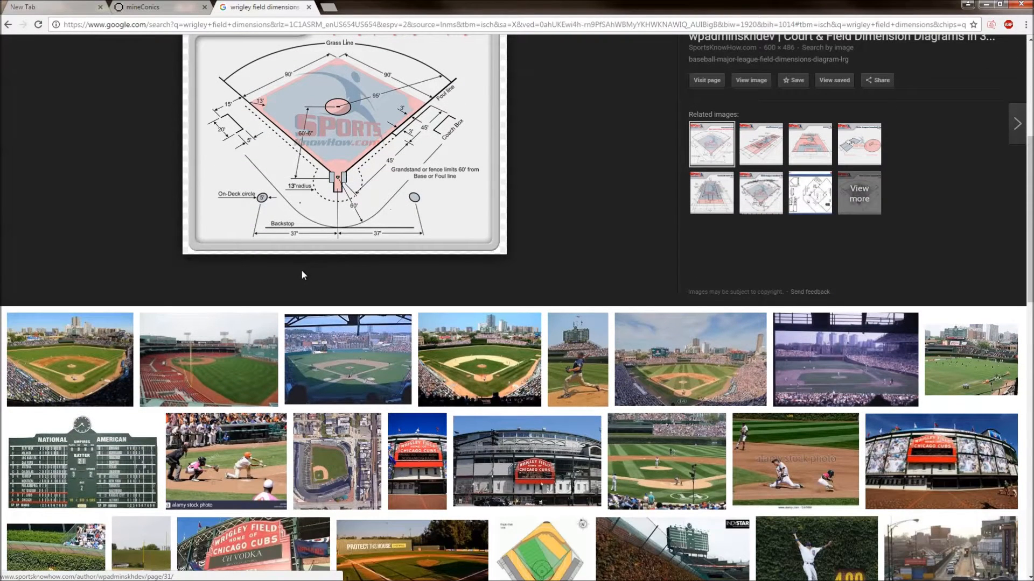
{"action": "mouse_move", "coordinate": [348, 342]}
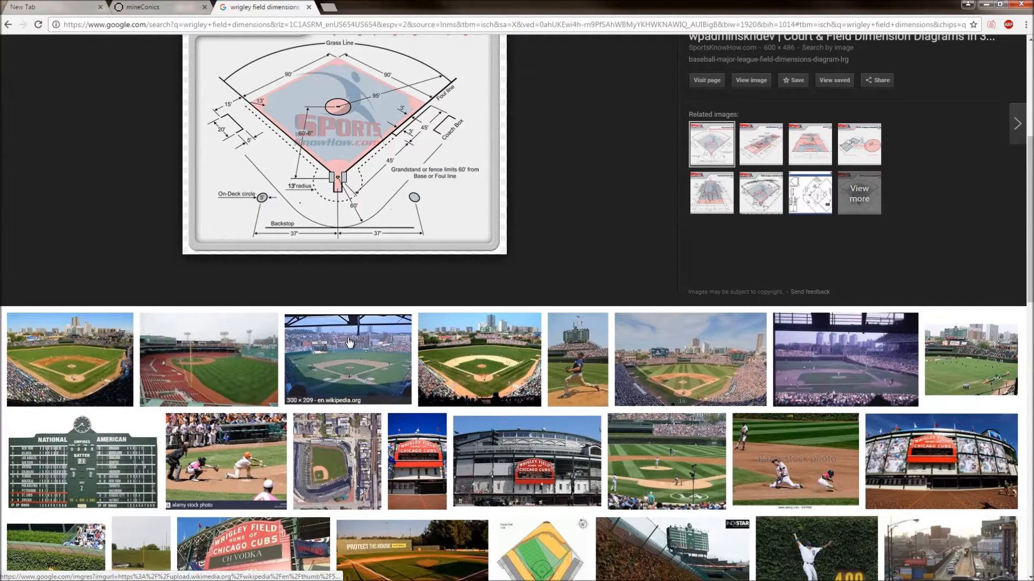
{"action": "mouse_move", "coordinate": [336, 322]}
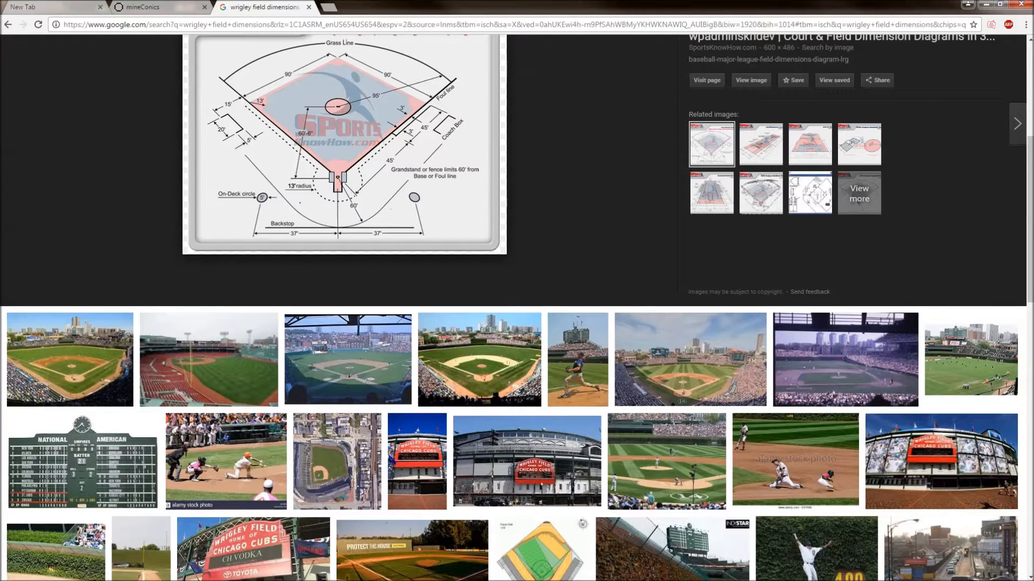
{"action": "mouse_move", "coordinate": [88, 315]}
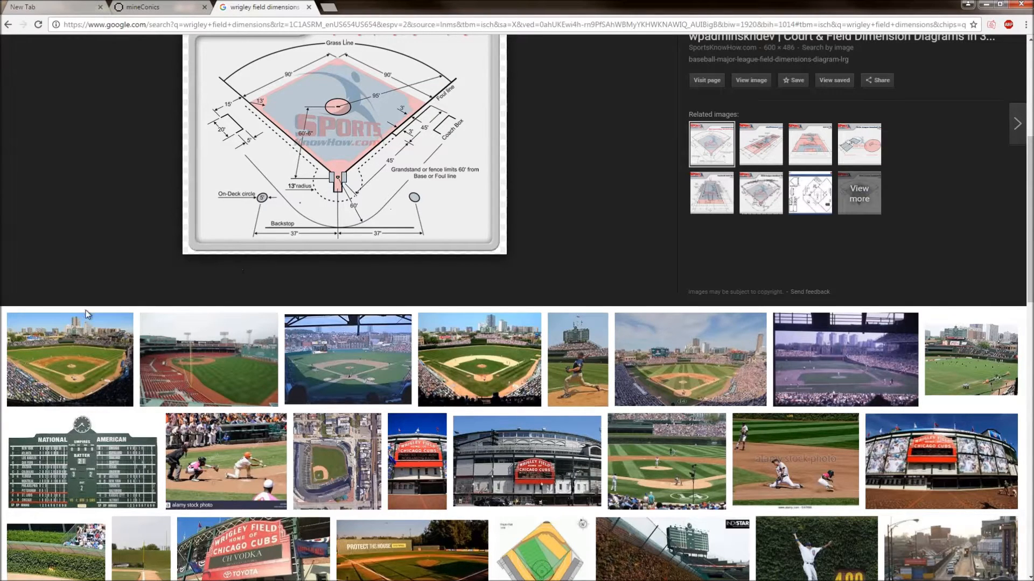
{"action": "mouse_move", "coordinate": [368, 277]}
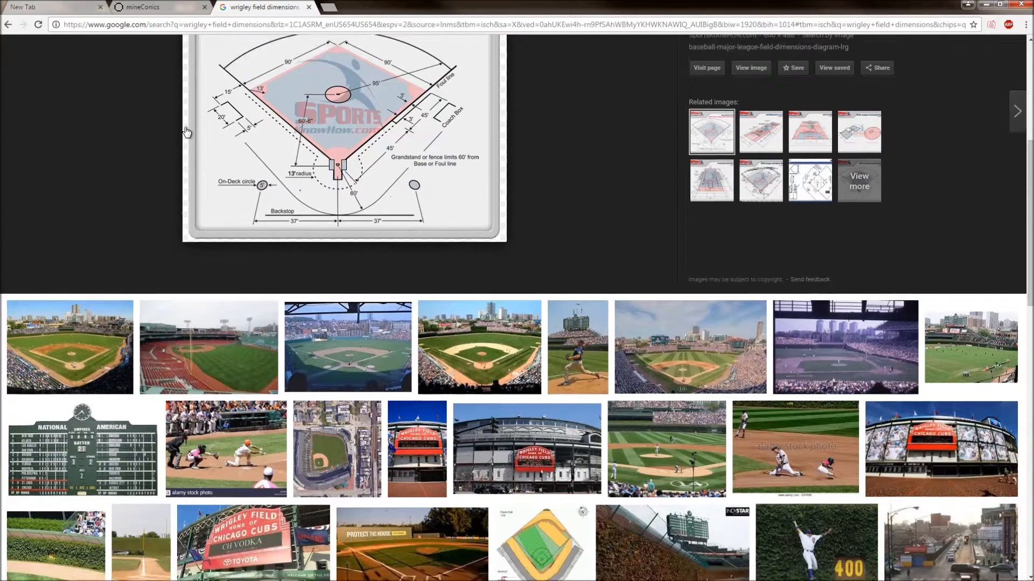
{"action": "scroll", "scroll_direction": "down", "scroll_amount": 3}
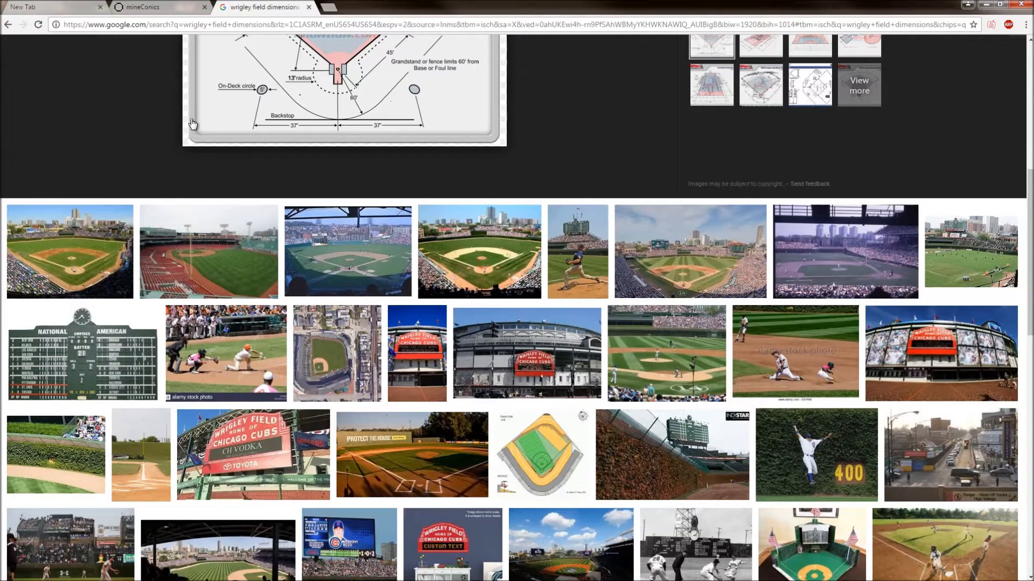
{"action": "mouse_move", "coordinate": [140, 150]}
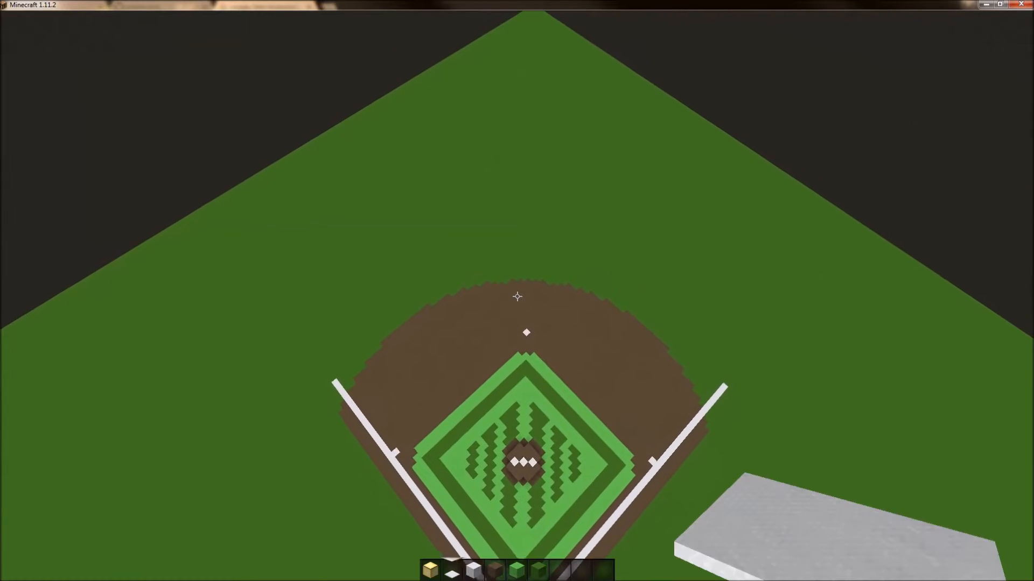
{"action": "mouse_move", "coordinate": [517, 297]}
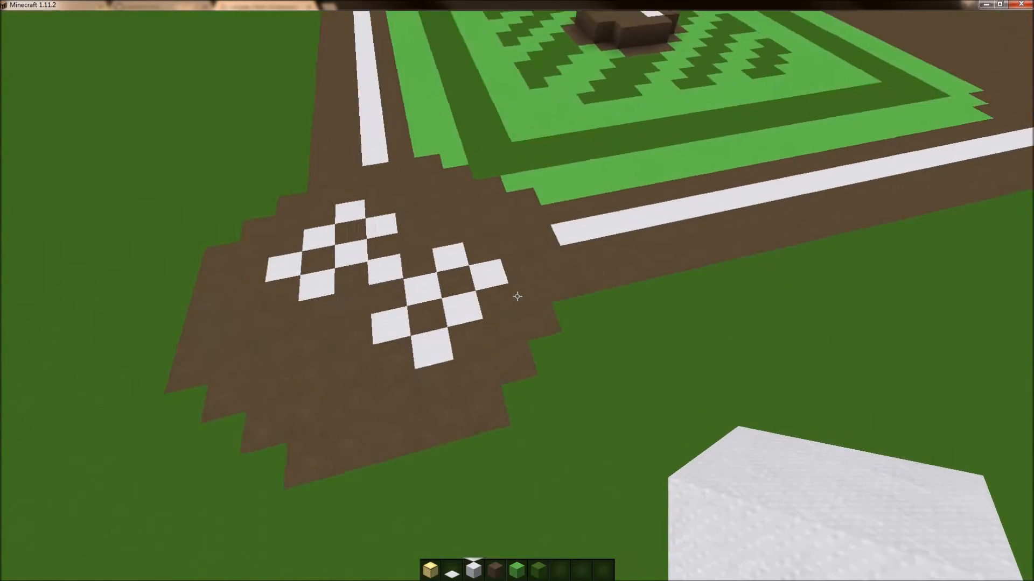
{"action": "mouse_move", "coordinate": [517, 296]}
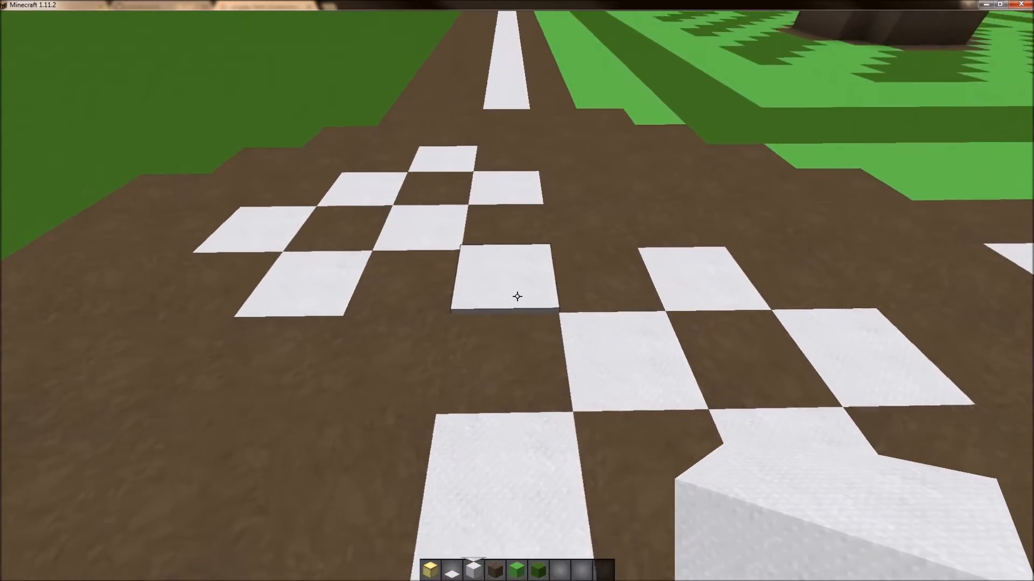
- Show the F3 debug coordinates over the home plate batter's box area
{"action": "key", "text": "f3"}
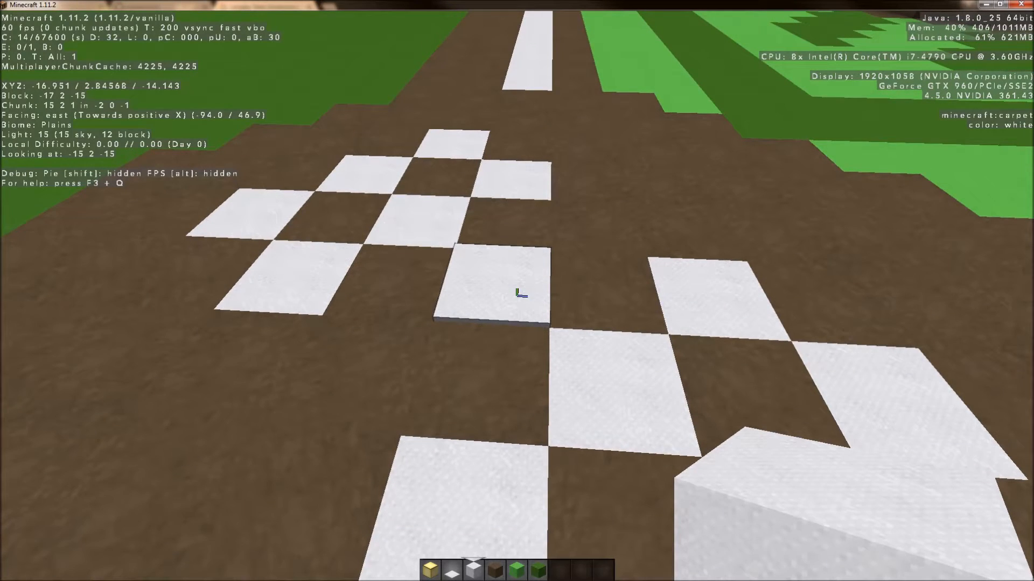
- Pause Minecraft and divide 350 by 3 in Calculator (116.67)
{"action": "key", "text": "Escape"}
{"action": "type", "text": "350"}
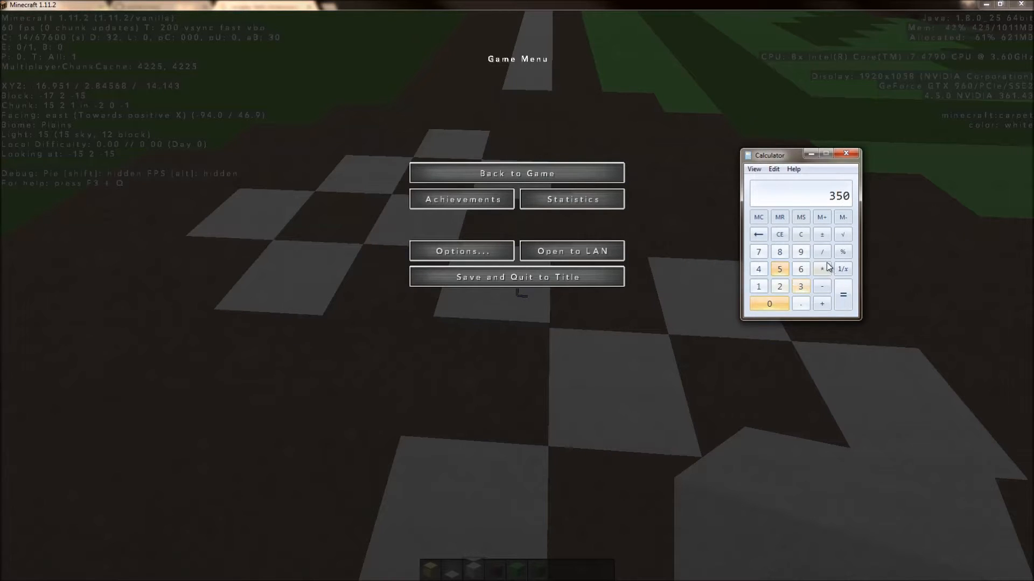
{"action": "left_click", "coordinate": [843, 294]}
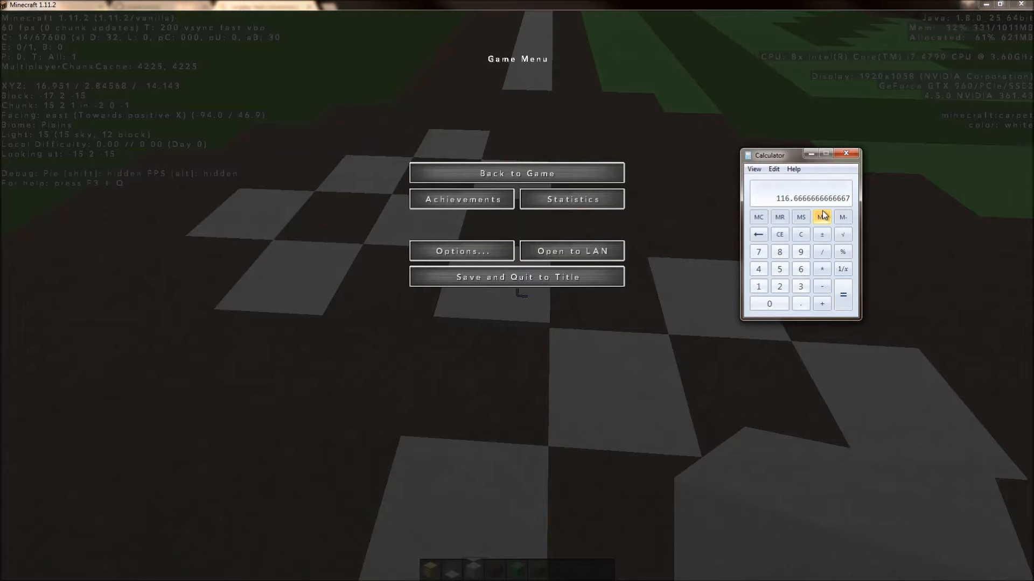
{"action": "mouse_move", "coordinate": [772, 203]}
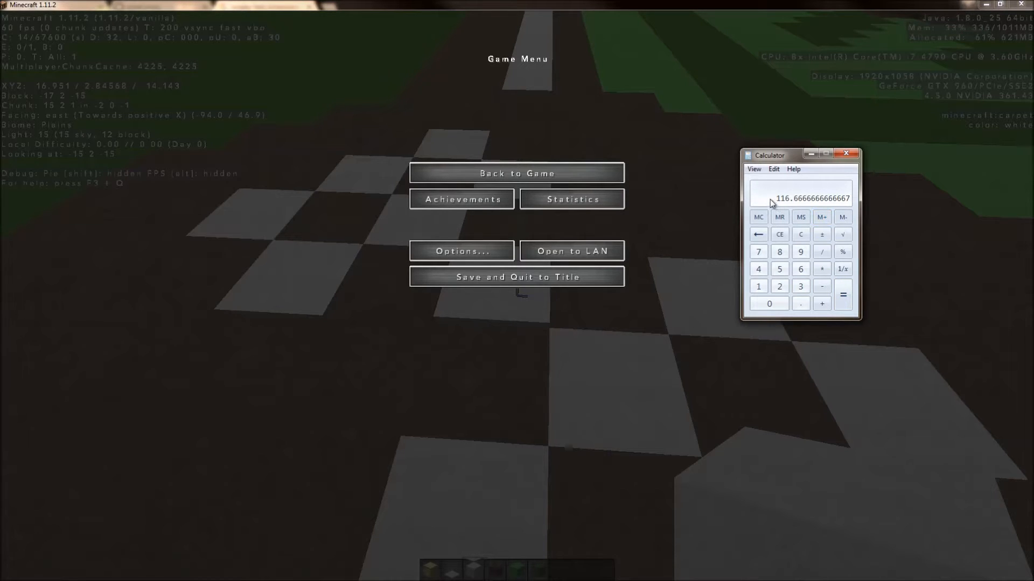
{"action": "mouse_move", "coordinate": [848, 153]}
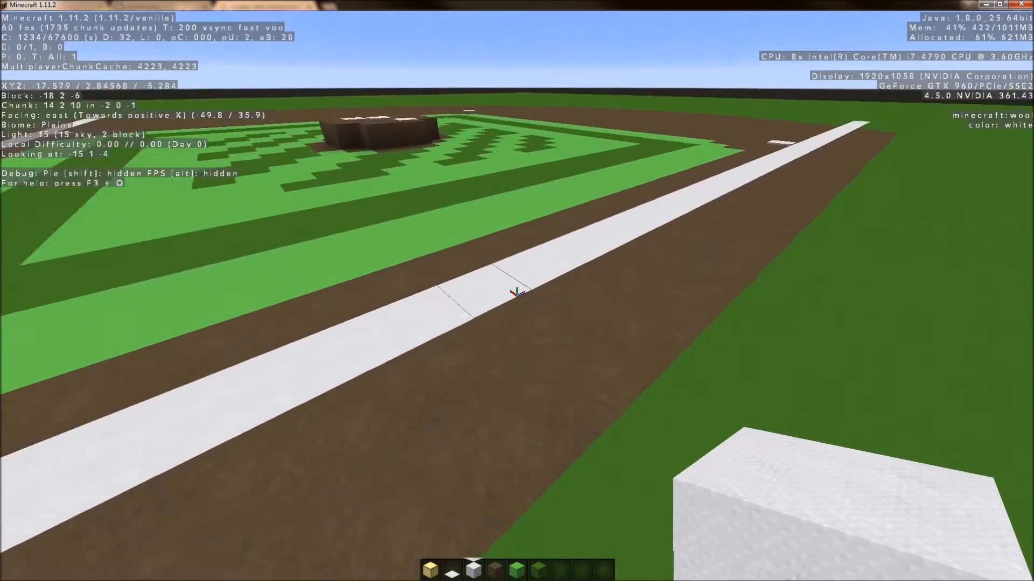
{"action": "mouse_move", "coordinate": [517, 291]}
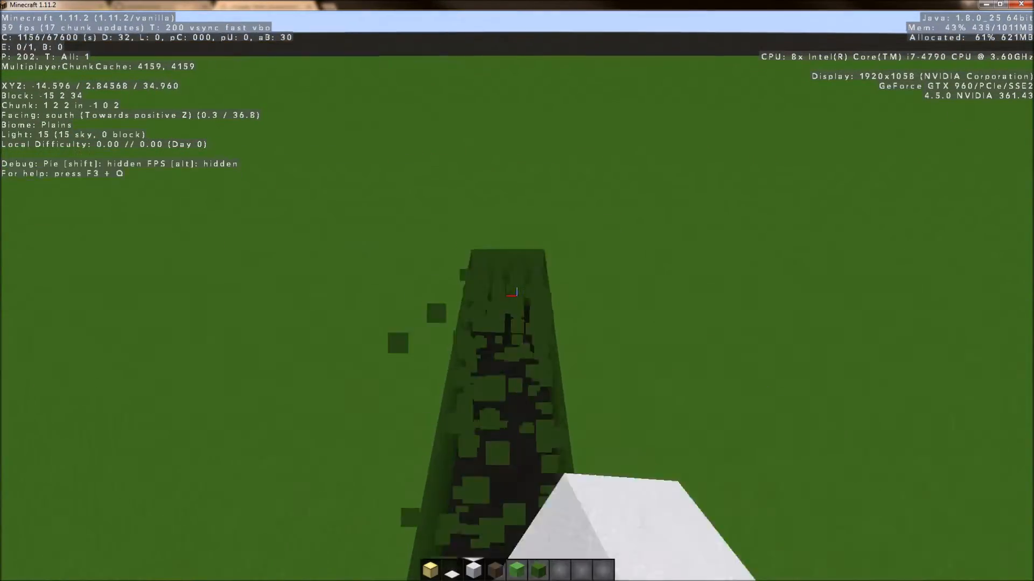
- Extend the white wool foul line across the grass to the outfield edge
{"action": "key", "text": "w"}
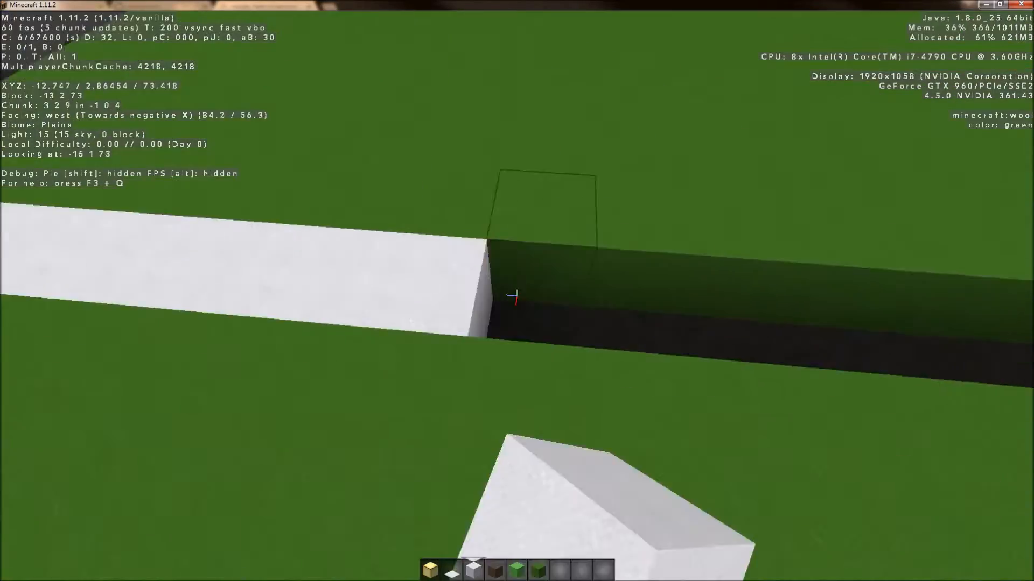
{"action": "mouse_move", "coordinate": [517, 291]}
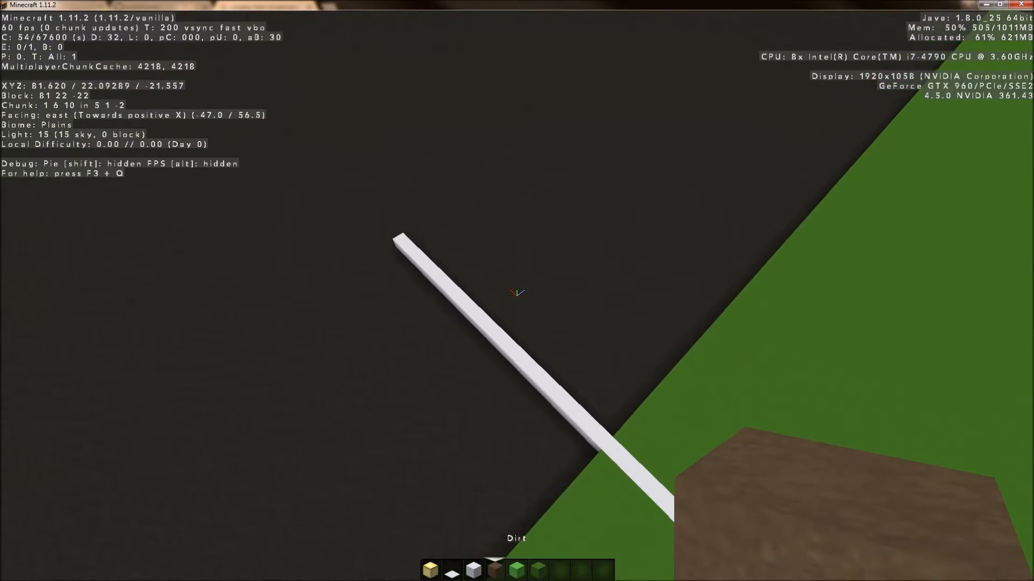
- Cap the foul line's far end with blue wool and leave the game
{"action": "key", "text": "e"}
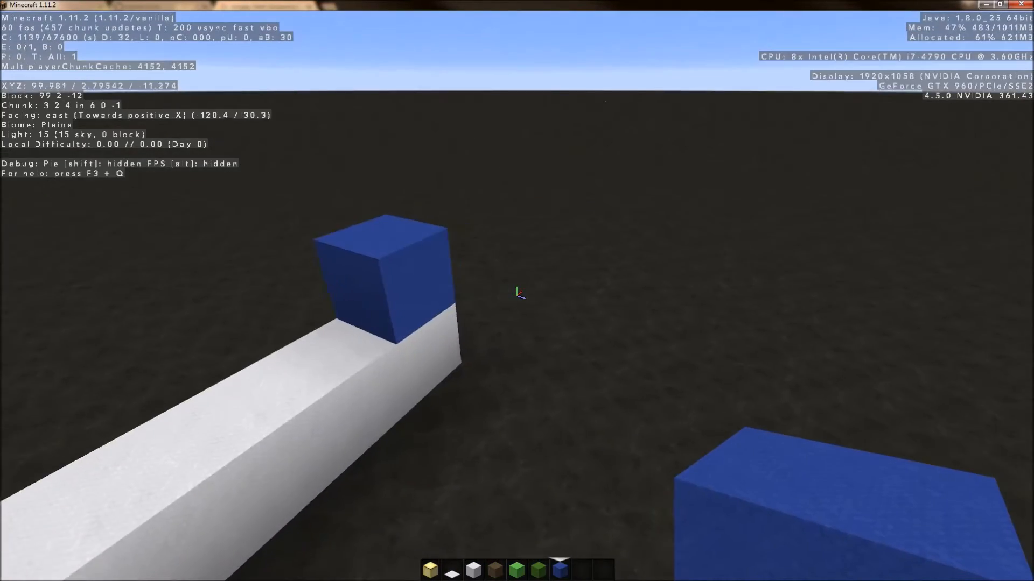
{"action": "key", "text": "Escape"}
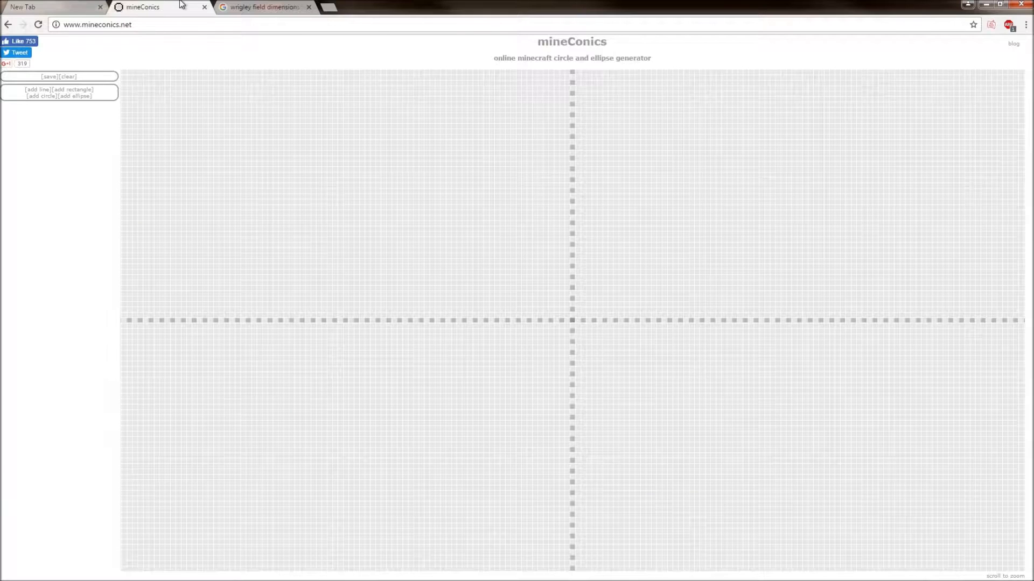
{"action": "mouse_move", "coordinate": [423, 104]}
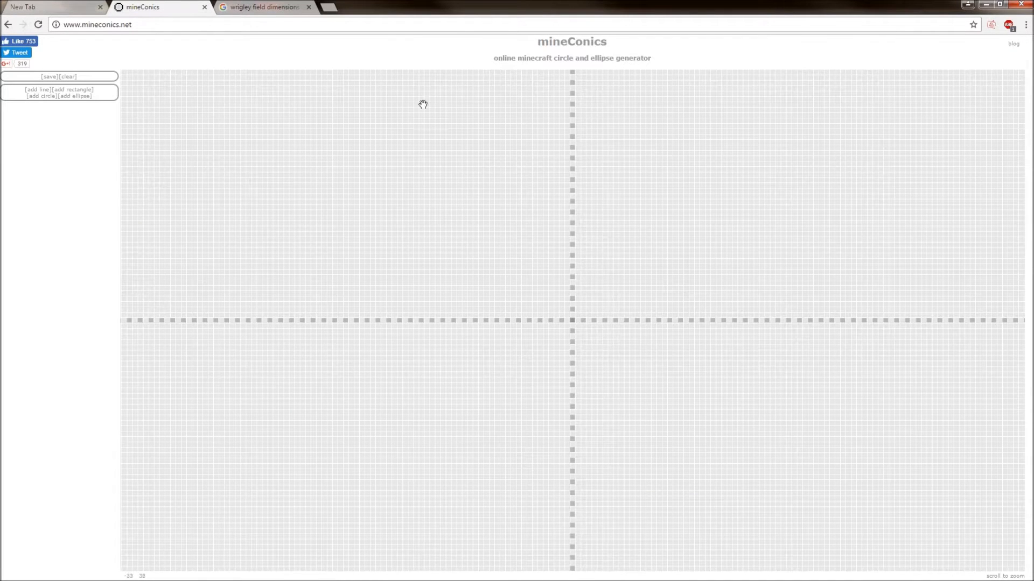
{"action": "mouse_move", "coordinate": [56, 79]}
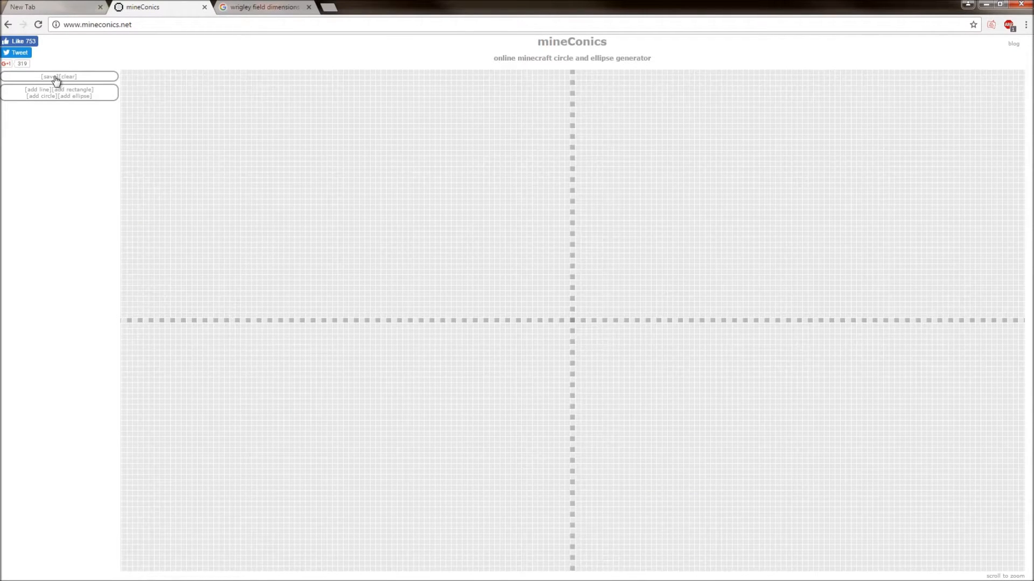
{"action": "mouse_move", "coordinate": [112, 95]}
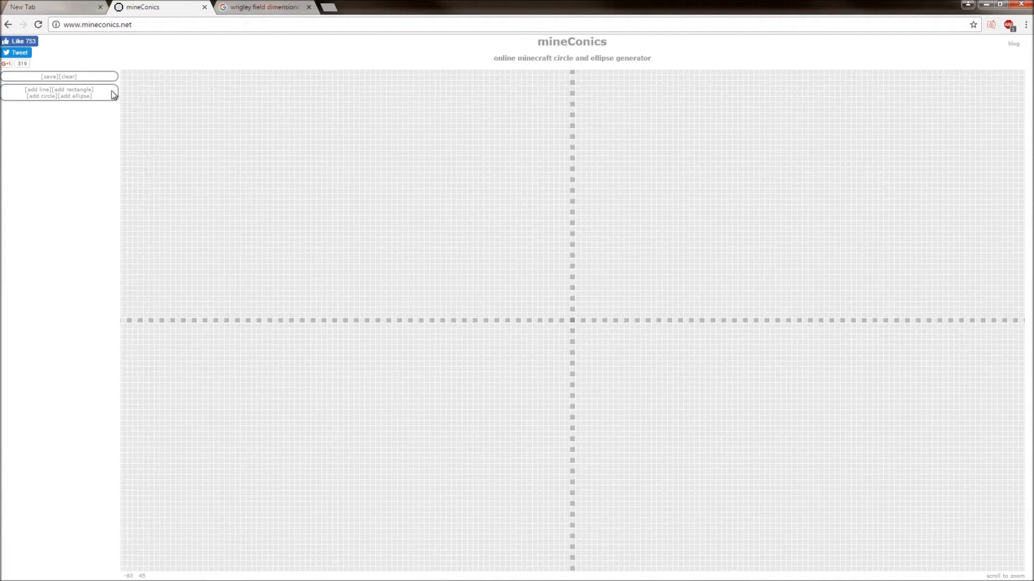
- Check the mineConics add circle/ellipse options, then return to paused Minecraft
{"action": "left_click", "coordinate": [41, 96]}
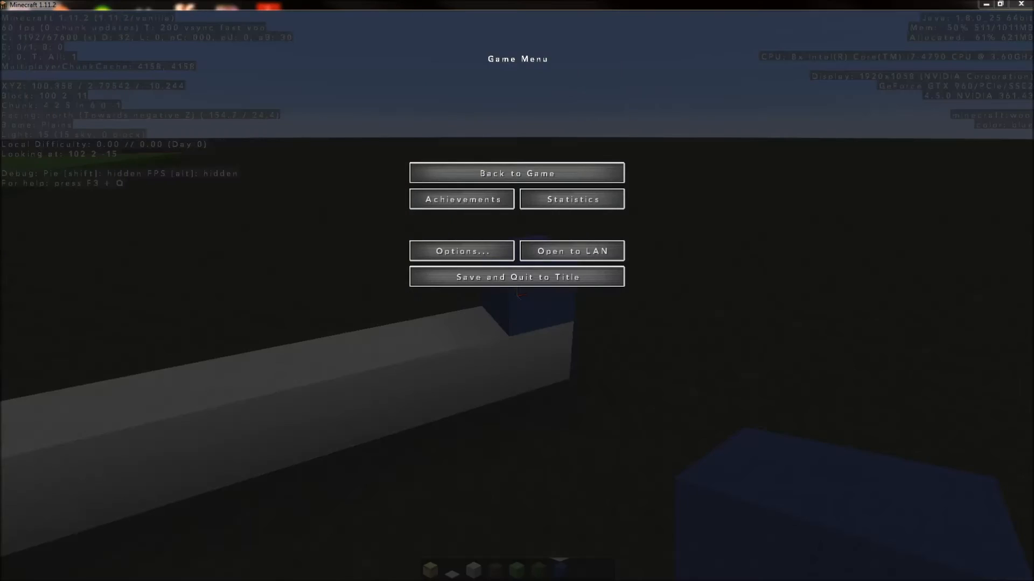
- Lay a curving row of blue wool from the foul line's end, then pause
{"action": "left_click", "coordinate": [517, 173]}
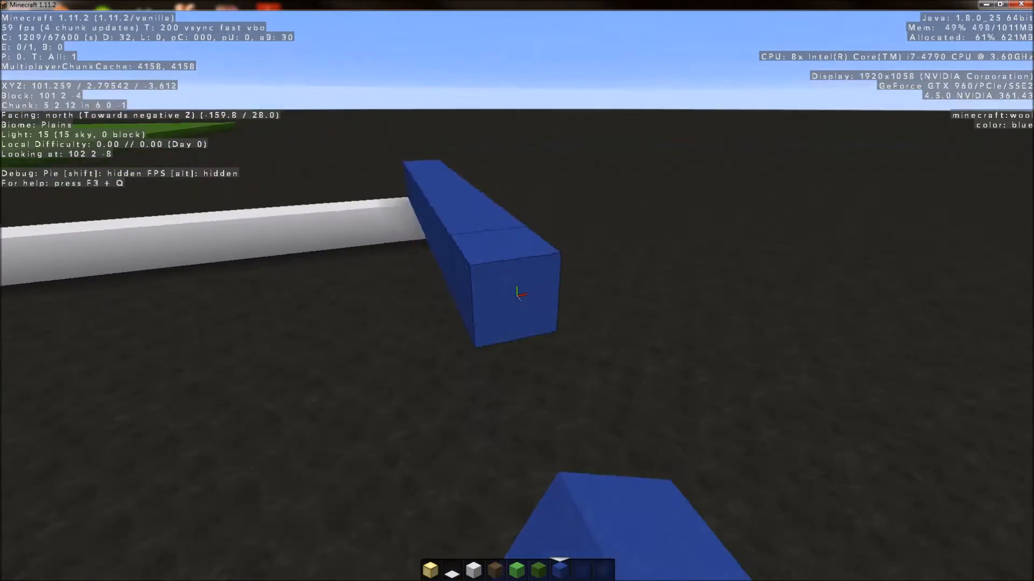
{"action": "mouse_move", "coordinate": [517, 292]}
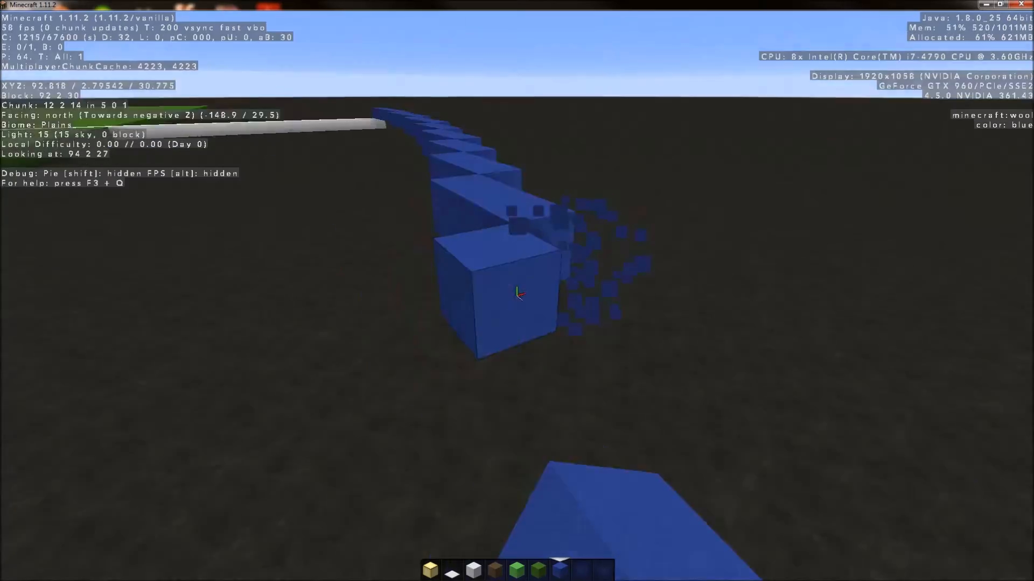
{"action": "mouse_move", "coordinate": [517, 293]}
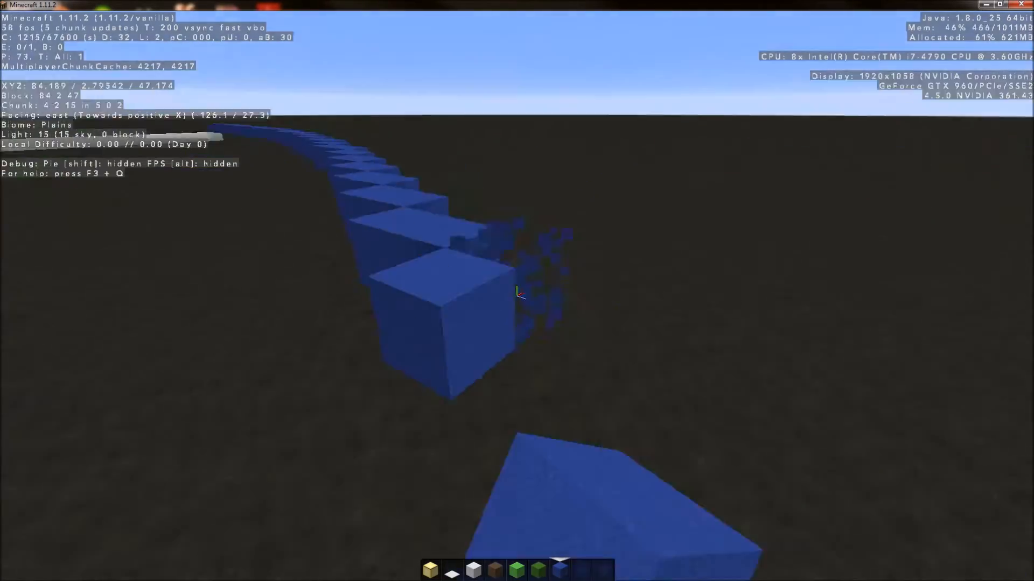
{"action": "key", "text": "Escape"}
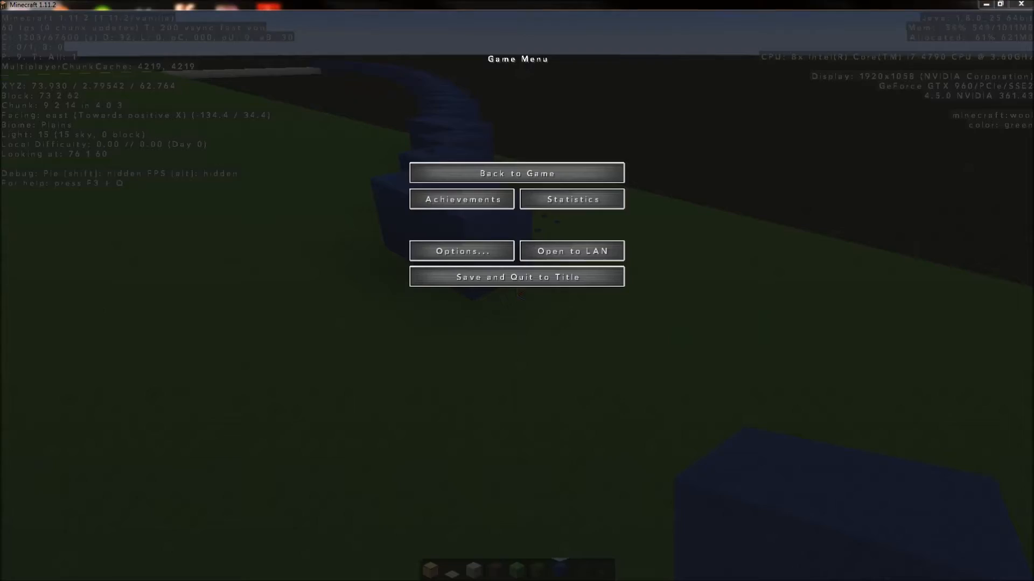
- Extend the blue wool arc and stack a second layer along part of it
{"action": "left_click", "coordinate": [516, 173]}
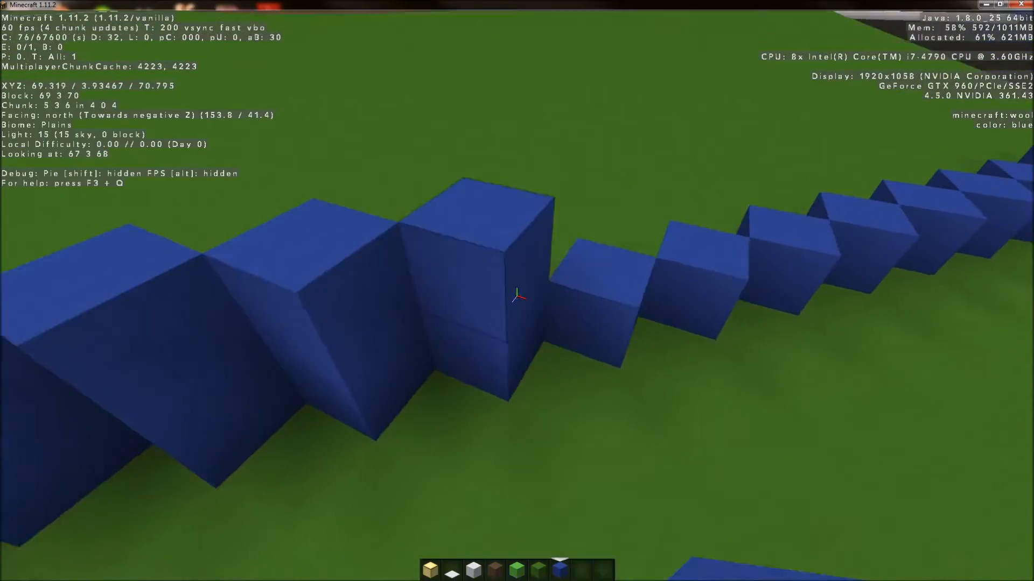
{"action": "key", "text": "w"}
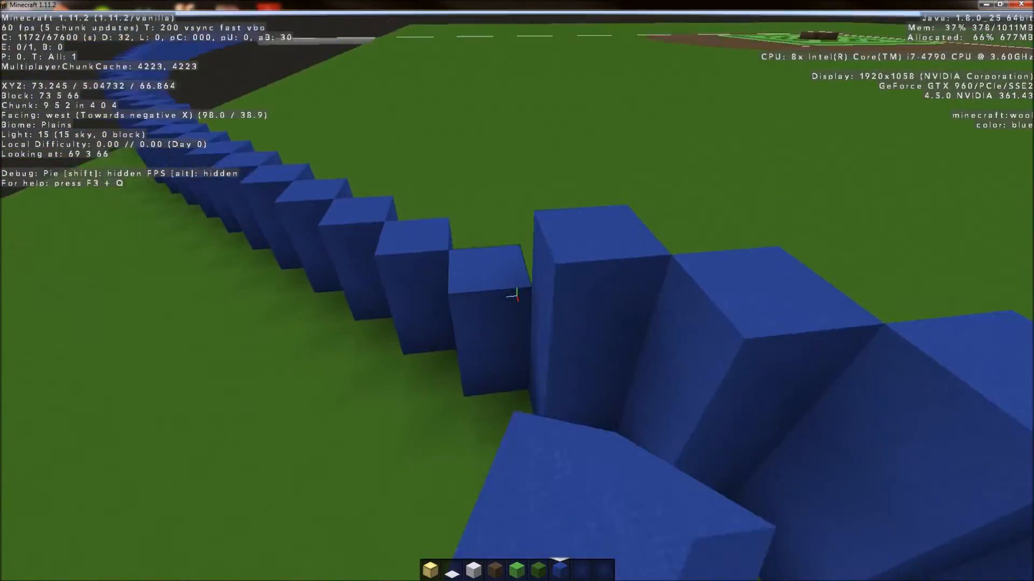
{"action": "mouse_move", "coordinate": [517, 296]}
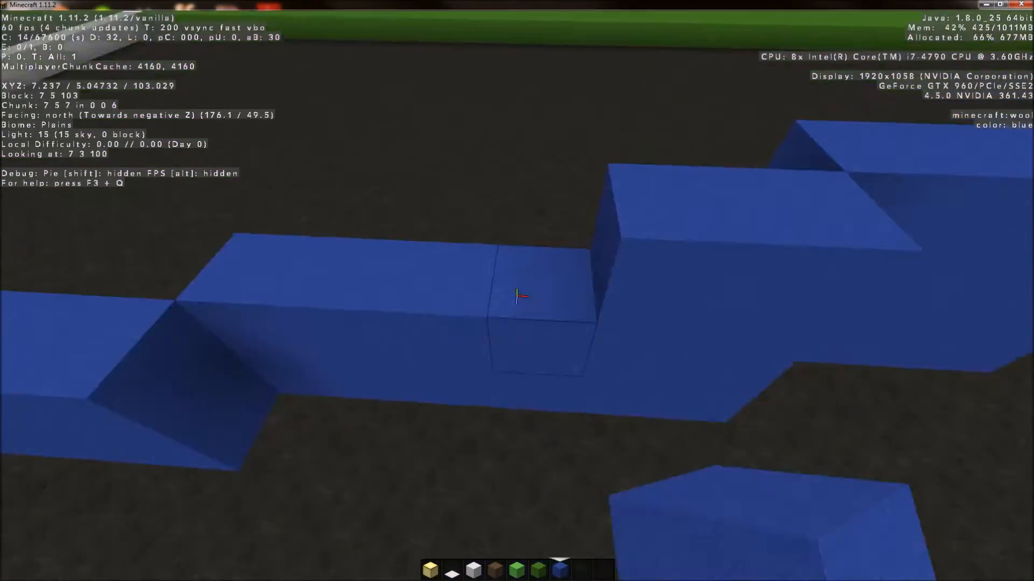
{"action": "mouse_move", "coordinate": [516, 294]}
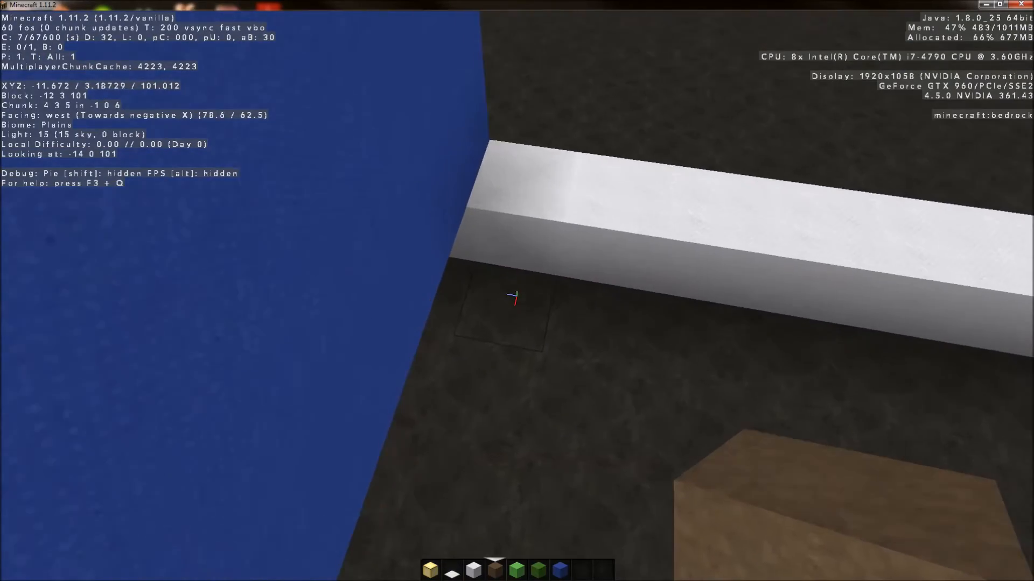
{"action": "mouse_move", "coordinate": [513, 293]}
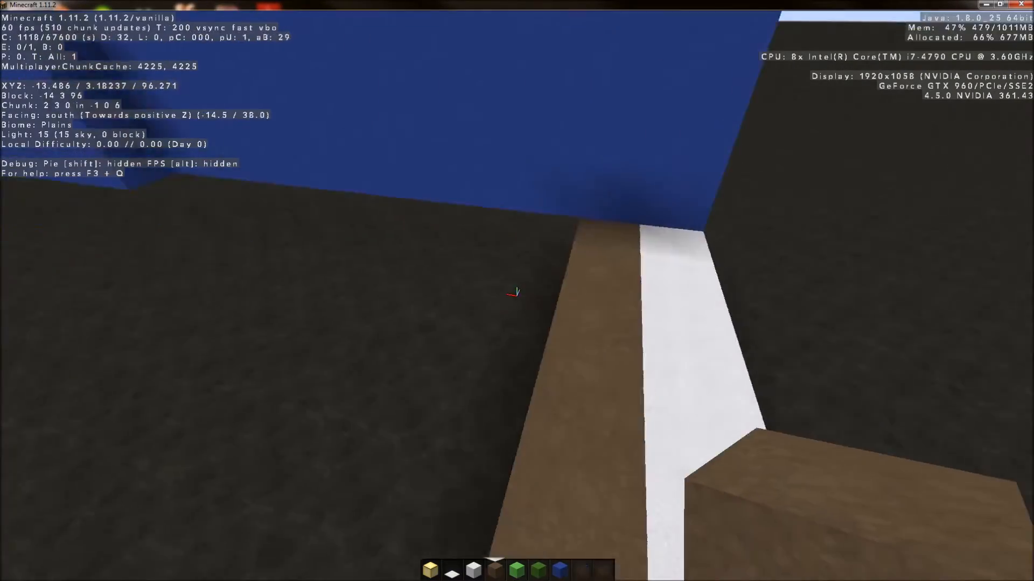
{"action": "mouse_move", "coordinate": [517, 291]}
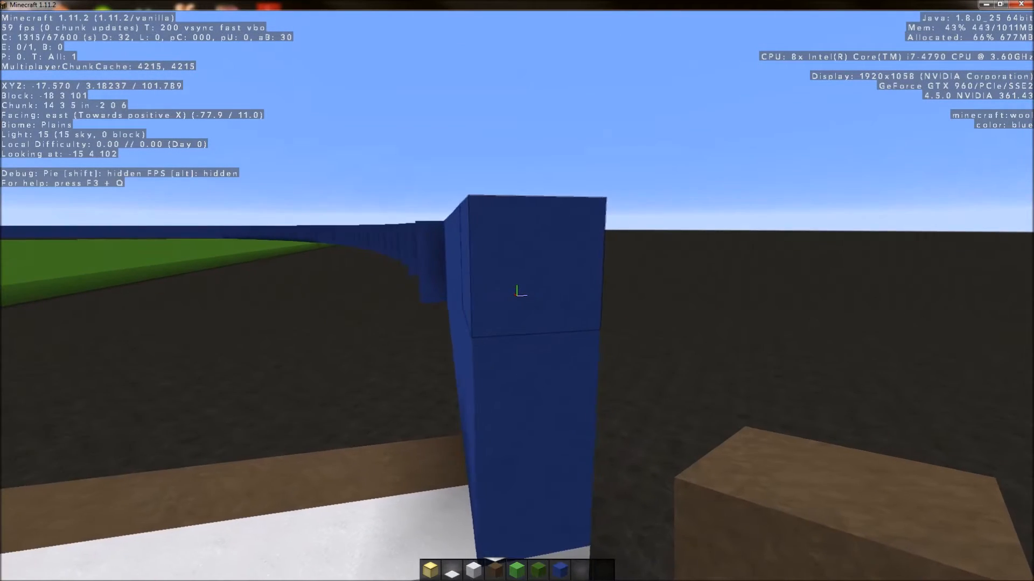
{"action": "mouse_move", "coordinate": [517, 291]}
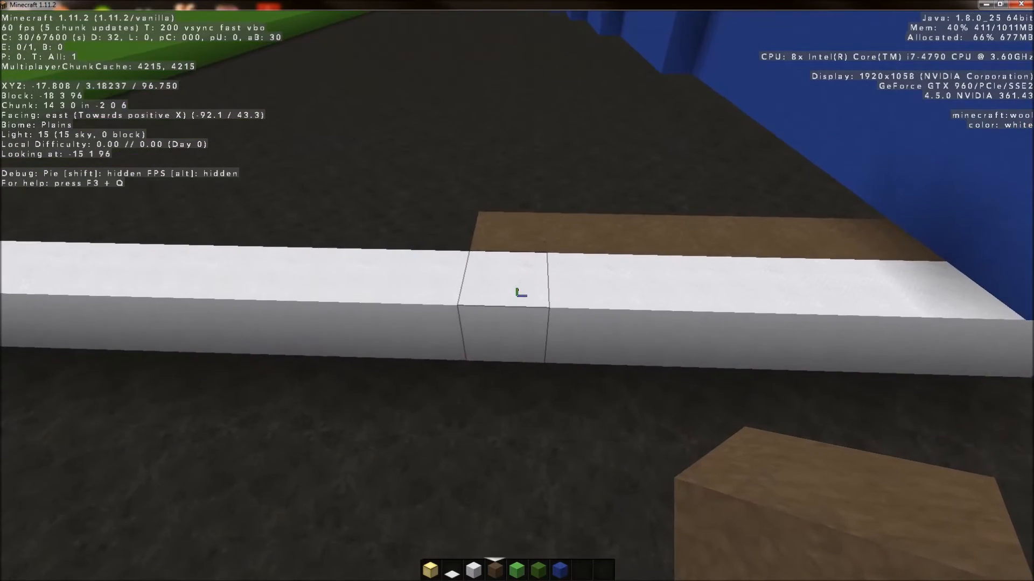
- Raise the wall at the foul pole corner, add dirt beside the line, then pause
{"action": "key", "text": "Escape"}
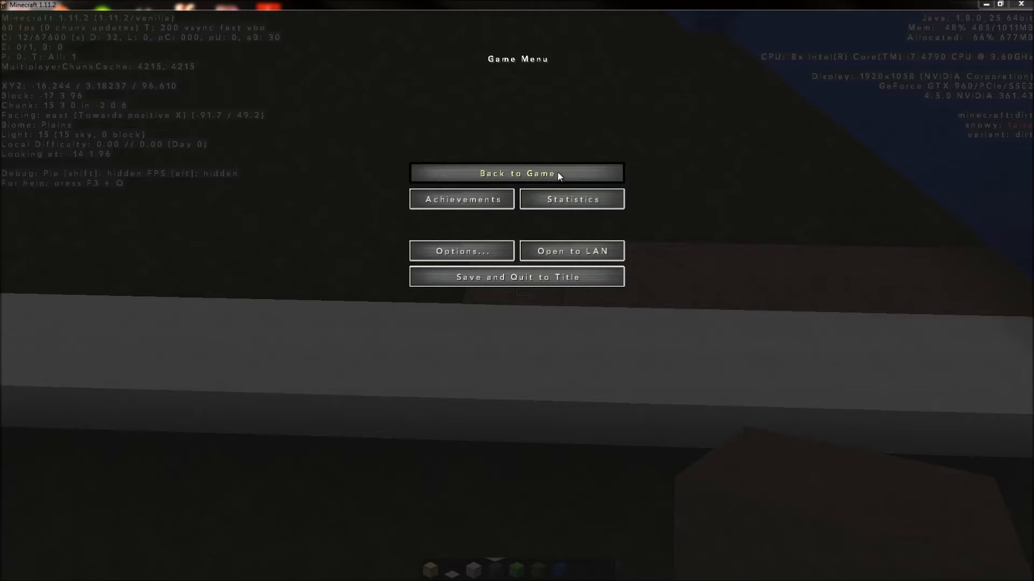
- Lay dirt warning track blocks along the base of the blue wall
{"action": "left_click", "coordinate": [517, 173]}
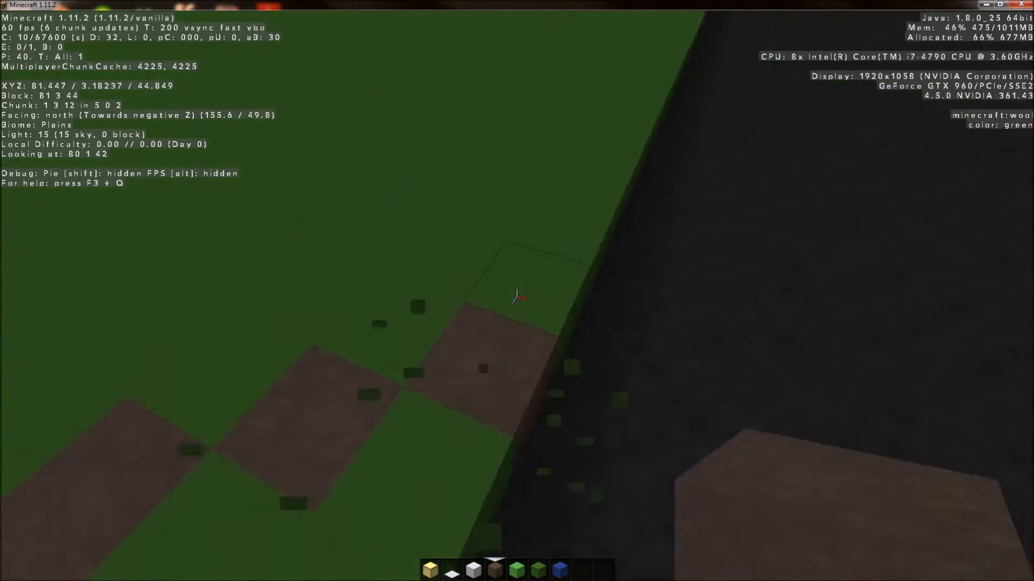
{"action": "mouse_move", "coordinate": [517, 297]}
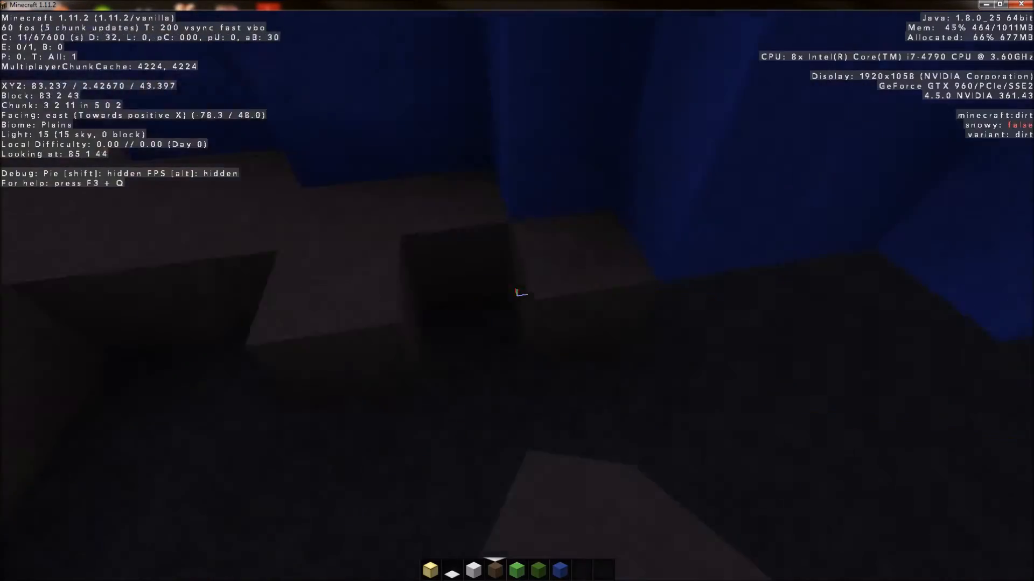
{"action": "mouse_move", "coordinate": [516, 291]}
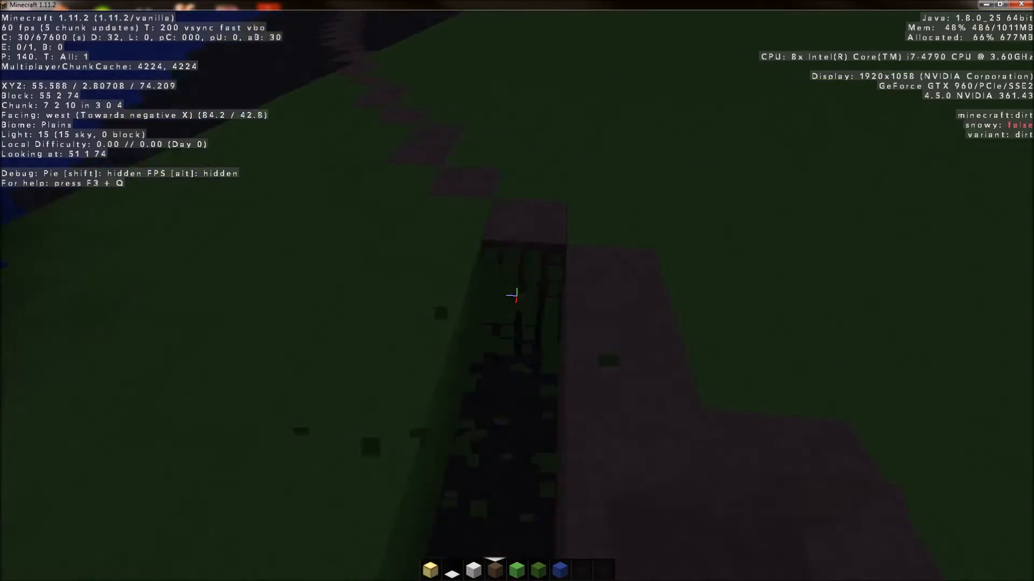
{"action": "mouse_move", "coordinate": [517, 291]}
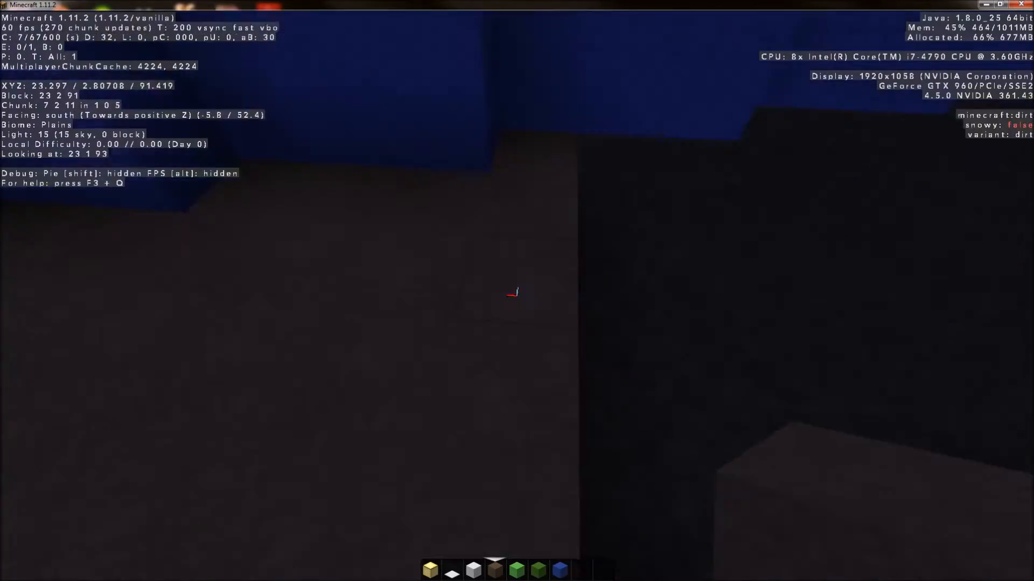
{"action": "mouse_move", "coordinate": [517, 291]}
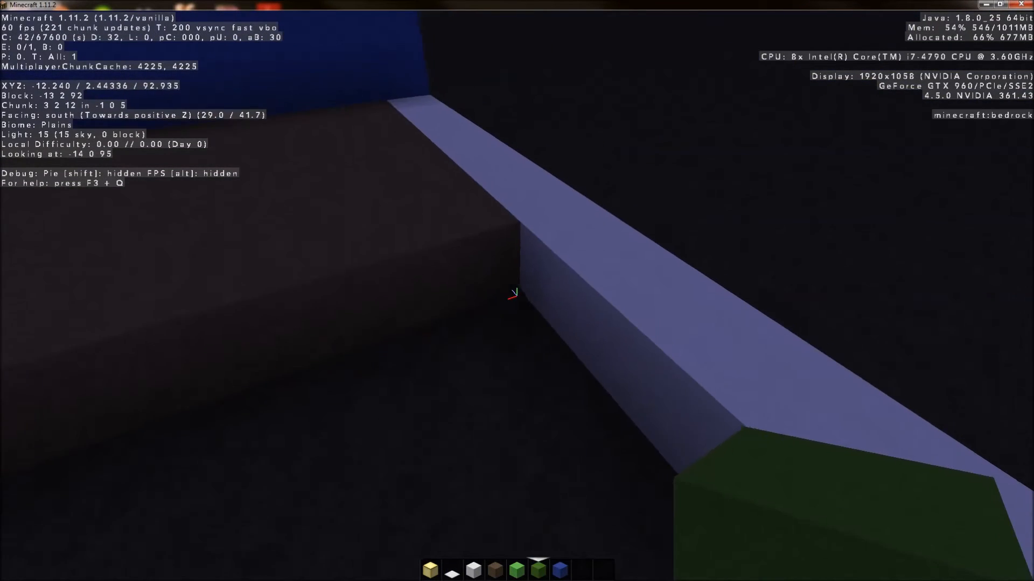
{"action": "mouse_move", "coordinate": [517, 293]}
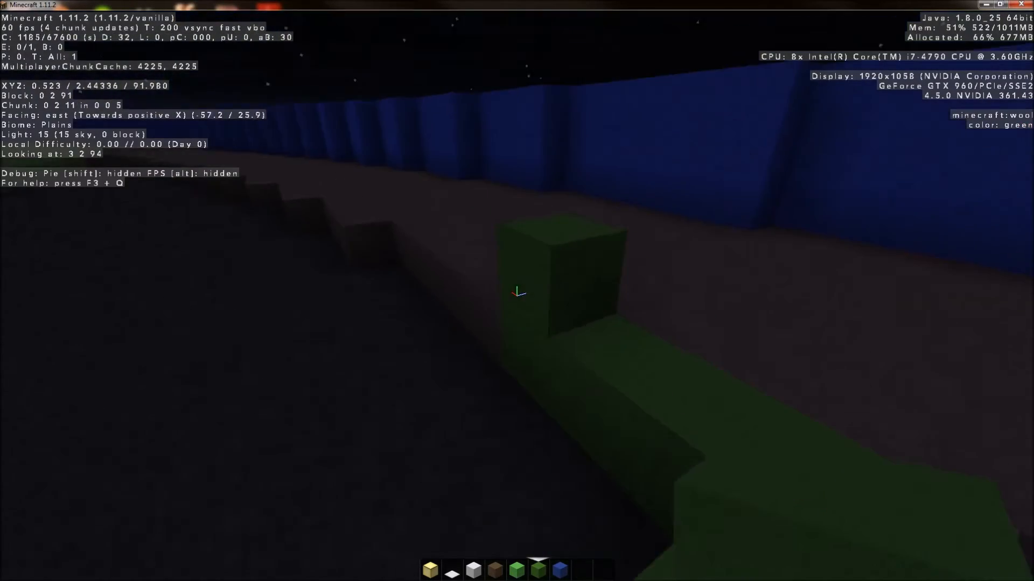
{"action": "mouse_move", "coordinate": [517, 291]}
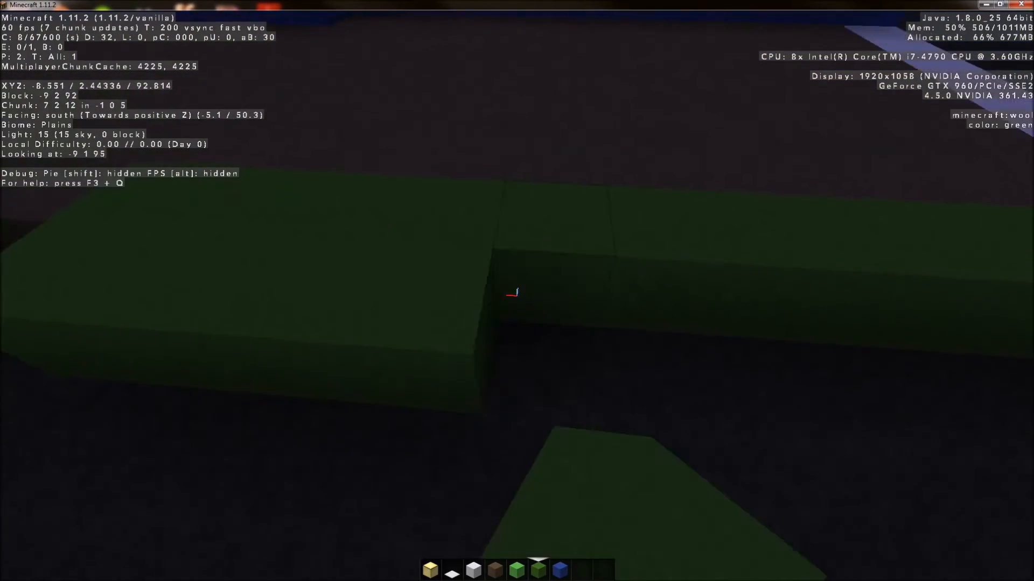
{"action": "mouse_move", "coordinate": [517, 292]}
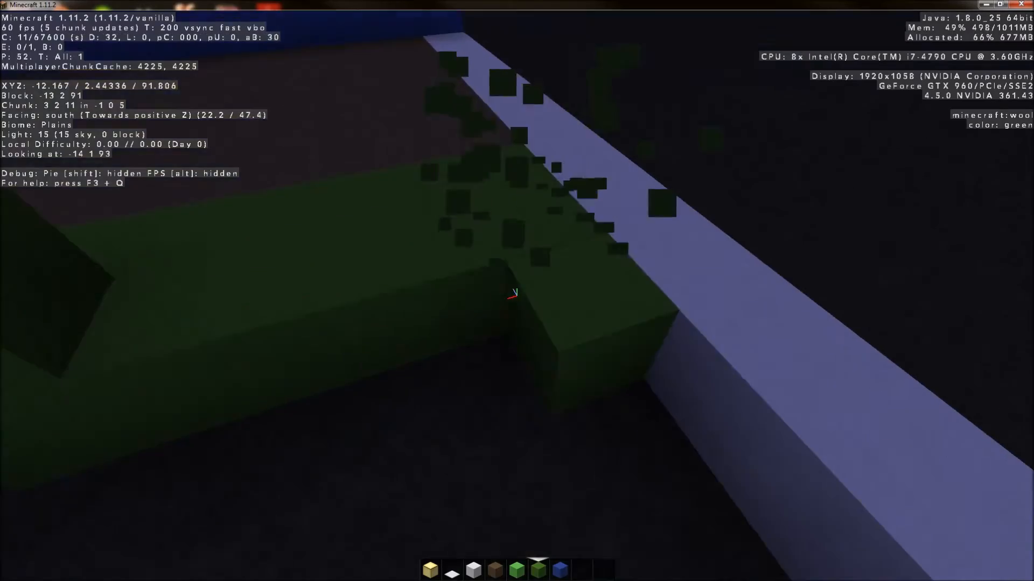
{"action": "mouse_move", "coordinate": [516, 293]}
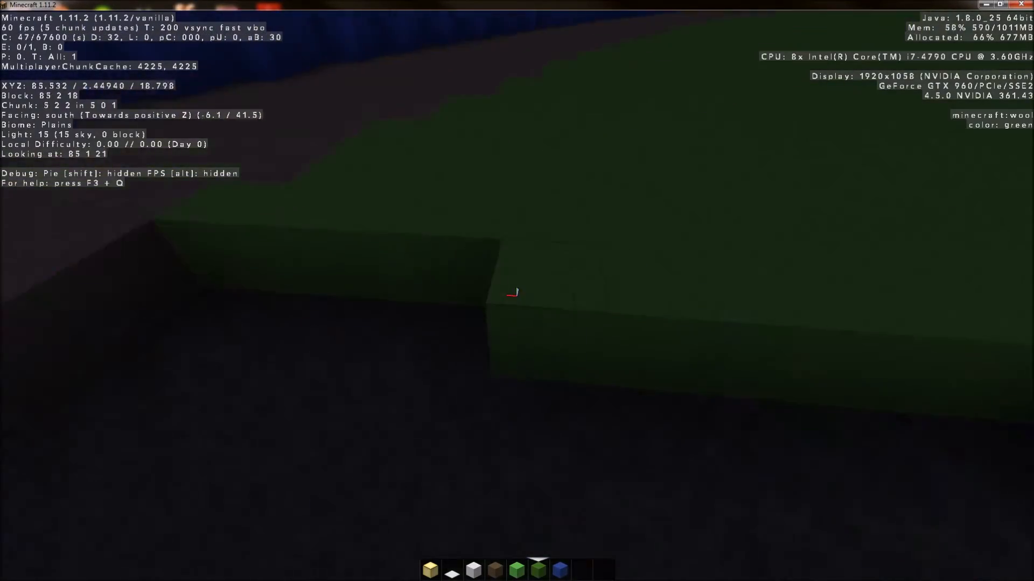
{"action": "mouse_move", "coordinate": [517, 290]}
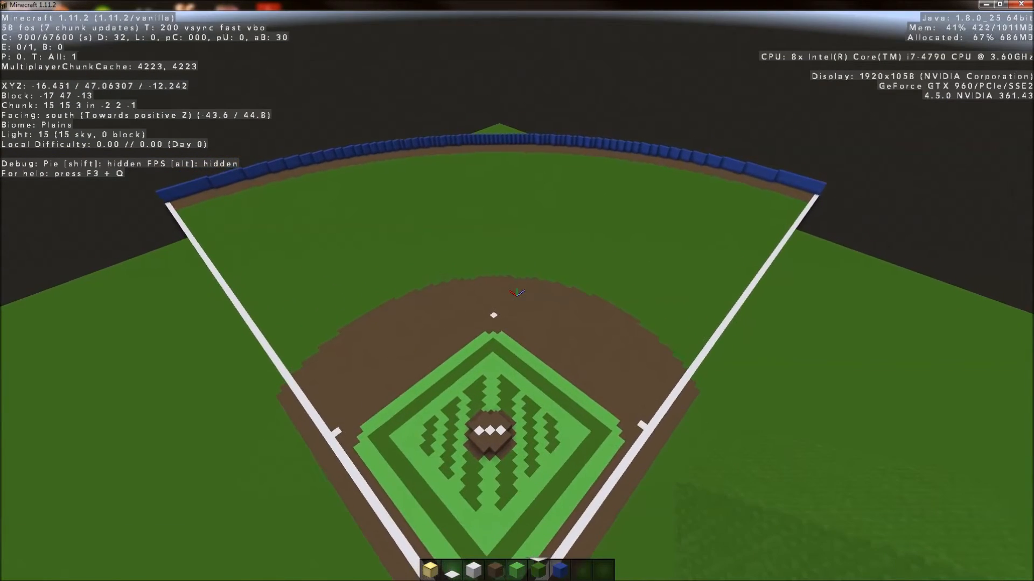
{"action": "mouse_move", "coordinate": [517, 291]}
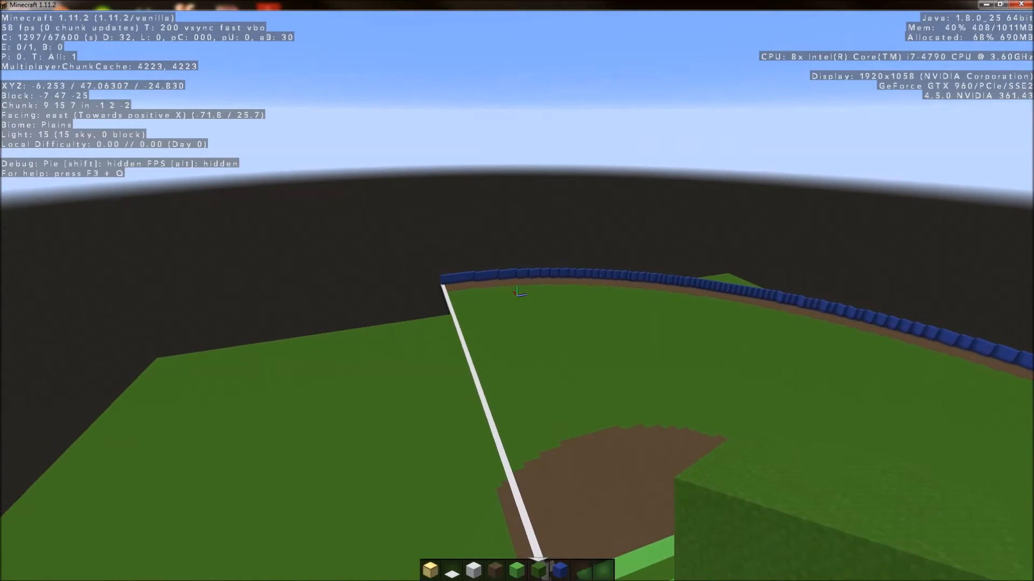
{"action": "mouse_move", "coordinate": [517, 292]}
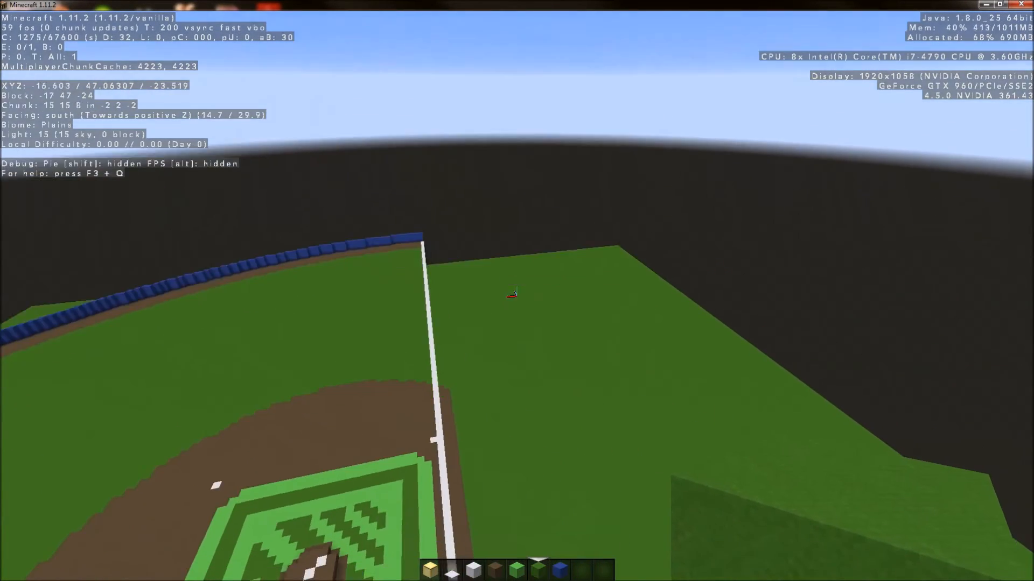
{"action": "mouse_move", "coordinate": [517, 291]}
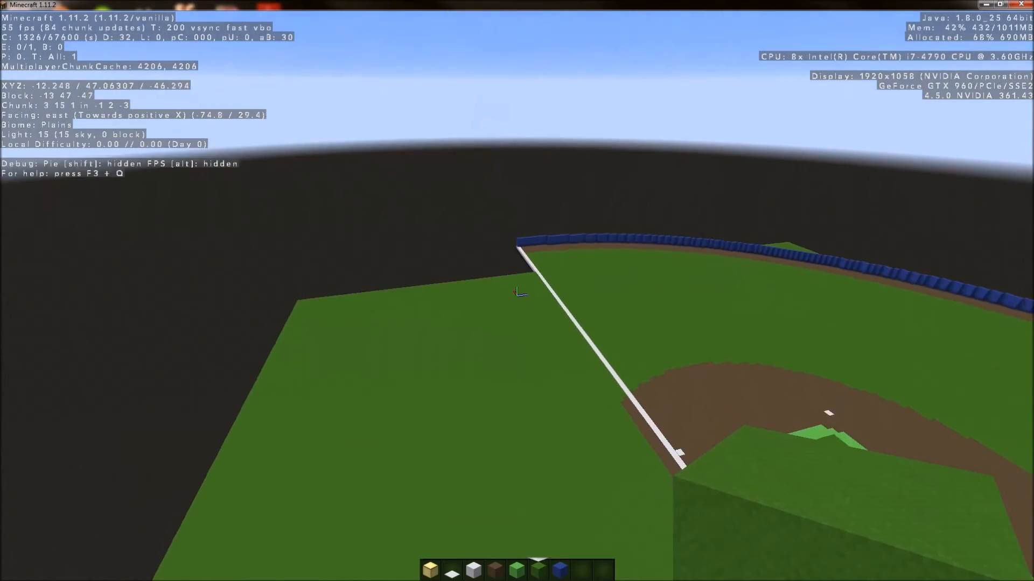
{"action": "mouse_move", "coordinate": [517, 292]}
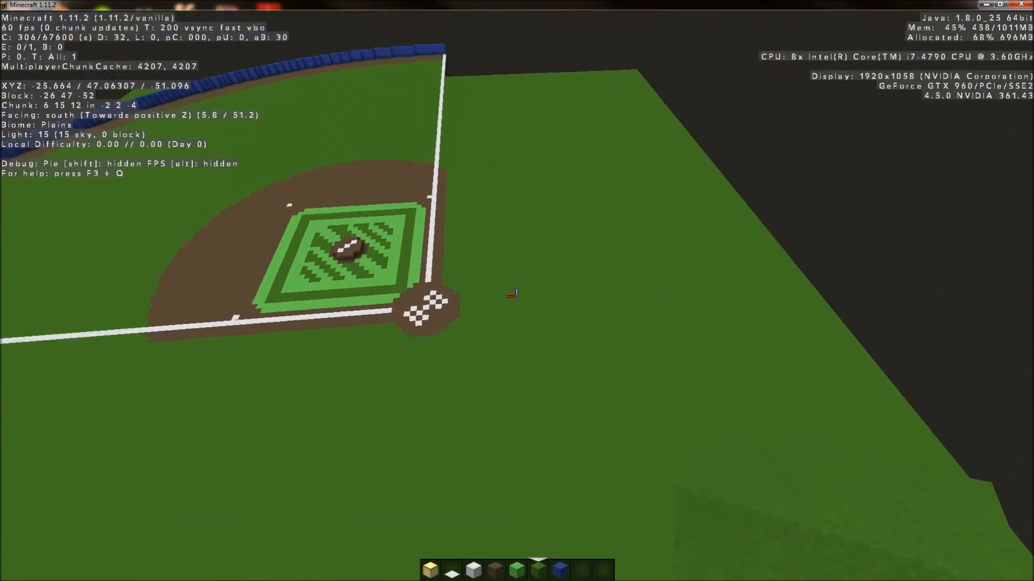
{"action": "mouse_move", "coordinate": [517, 293]}
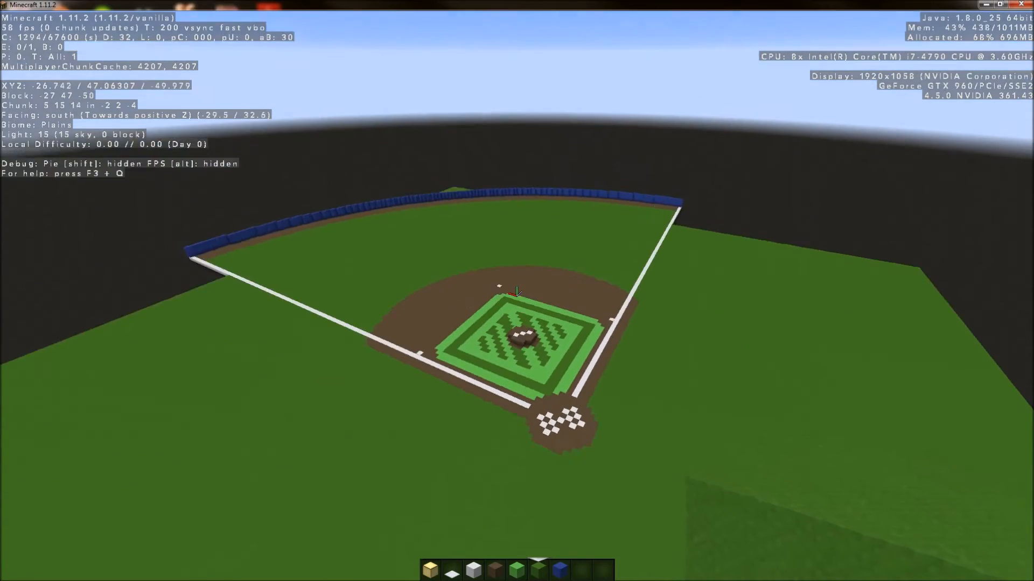
{"action": "mouse_move", "coordinate": [517, 290]}
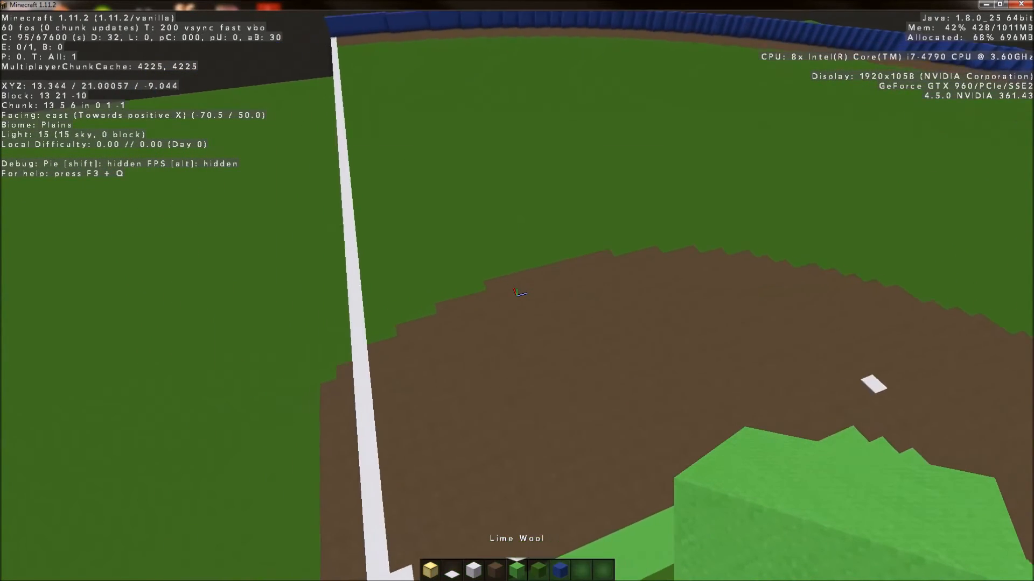
{"action": "mouse_move", "coordinate": [517, 291]}
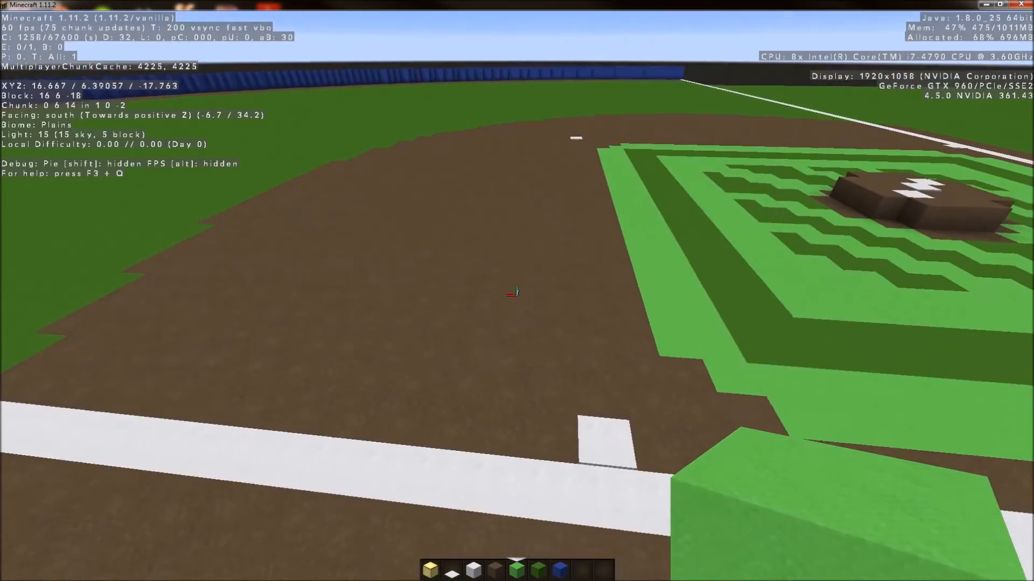
{"action": "mouse_move", "coordinate": [517, 291]}
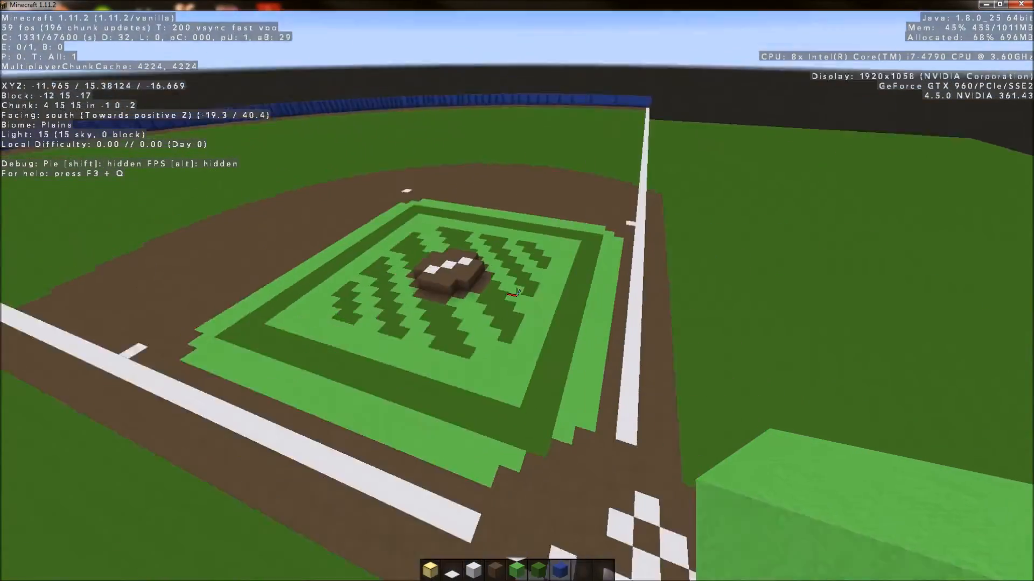
{"action": "mouse_move", "coordinate": [517, 292]}
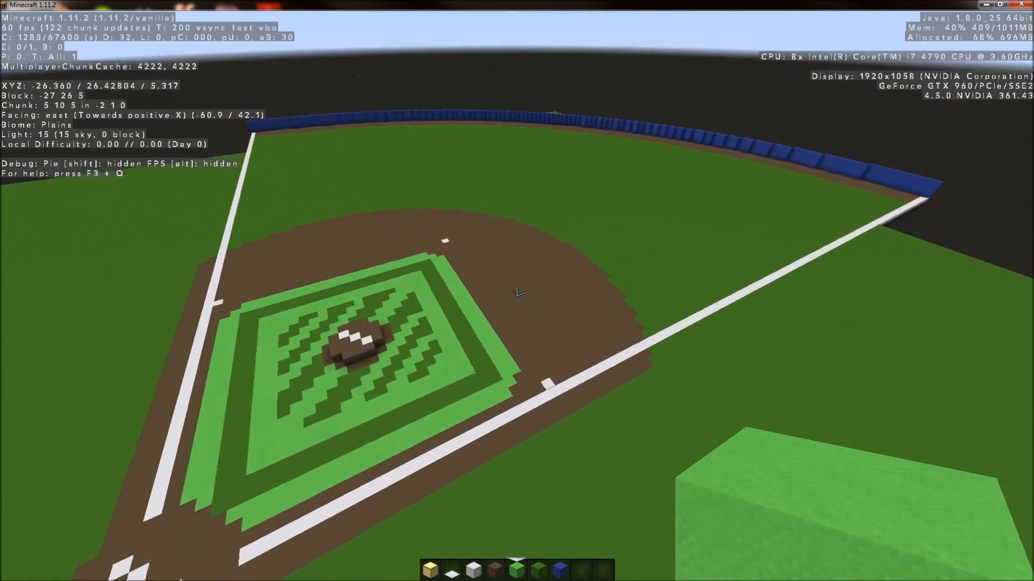
{"action": "mouse_move", "coordinate": [517, 292]}
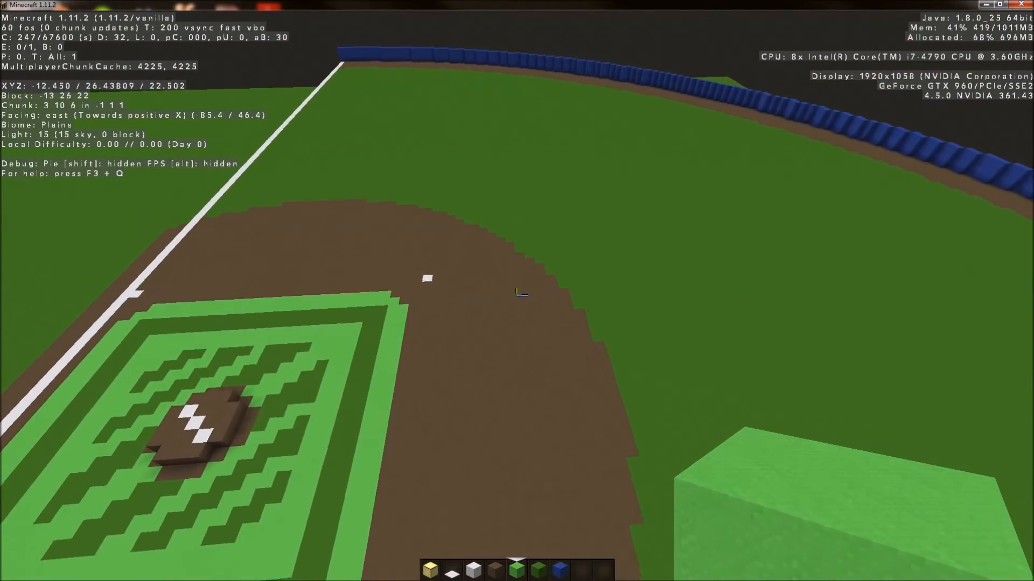
{"action": "mouse_move", "coordinate": [517, 293]}
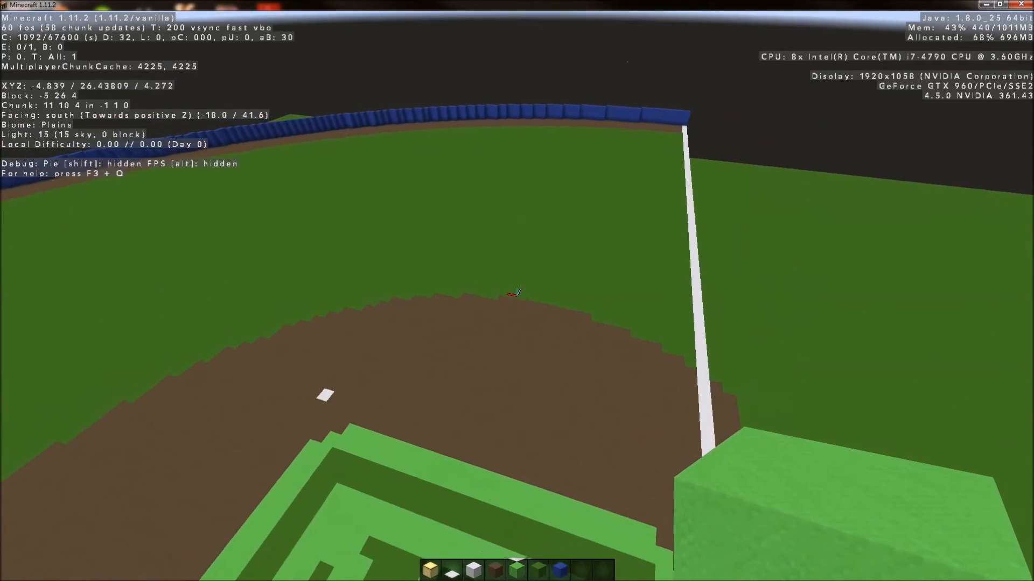
{"action": "mouse_move", "coordinate": [517, 292]}
{"action": "type", "text": "/fill"}
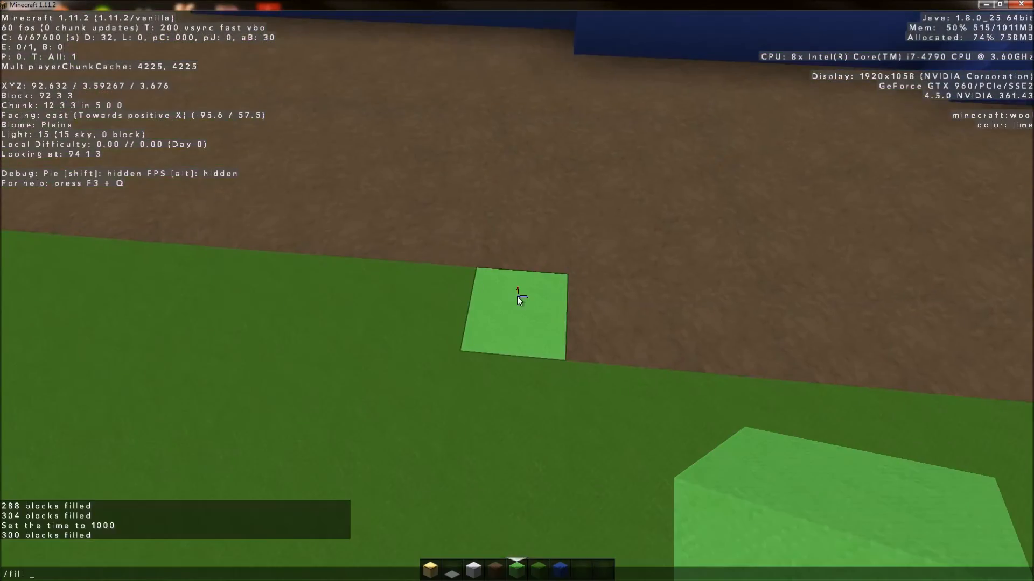
{"action": "mouse_move", "coordinate": [517, 294]}
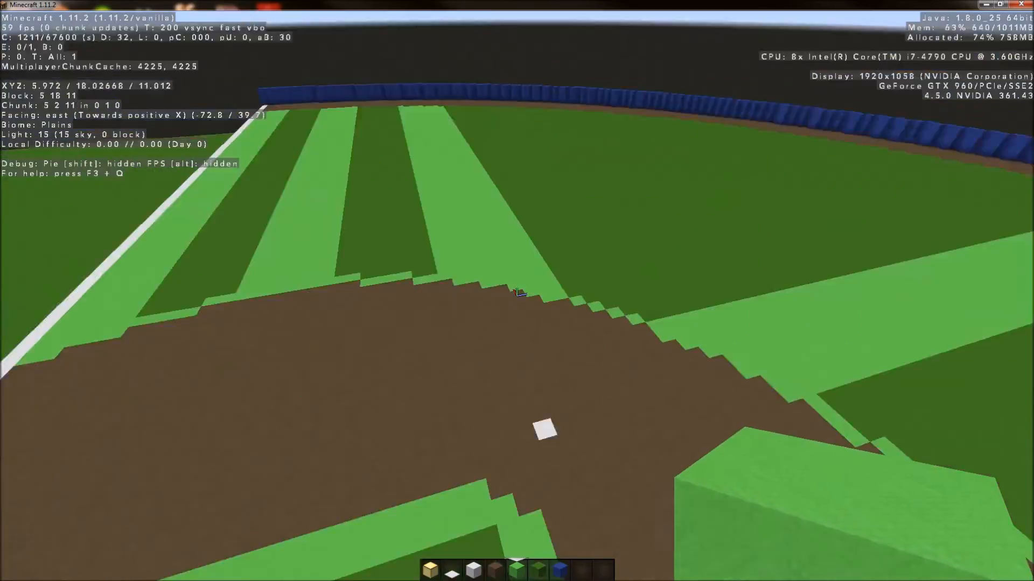
{"action": "mouse_move", "coordinate": [517, 292]}
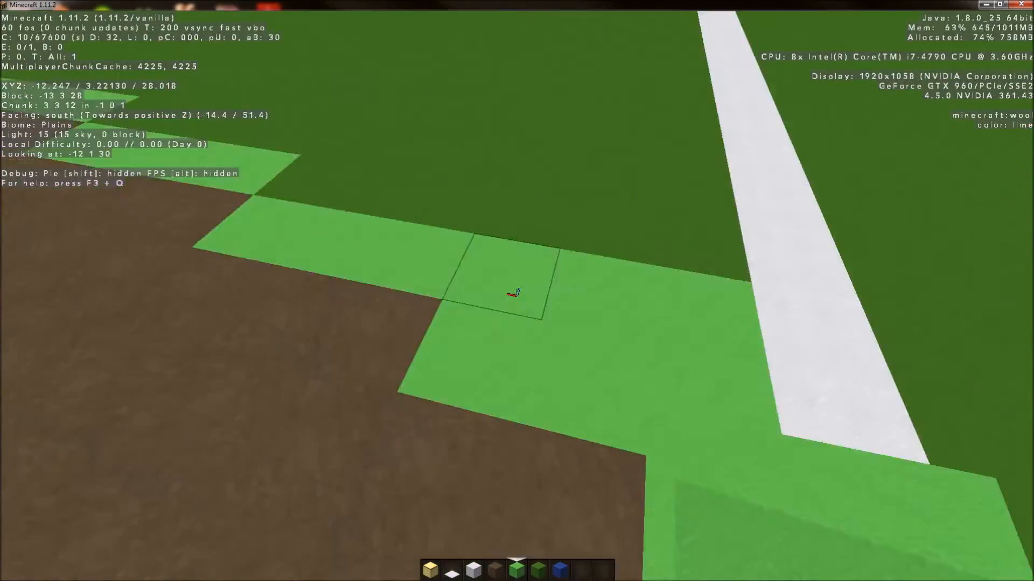
{"action": "mouse_move", "coordinate": [516, 293]}
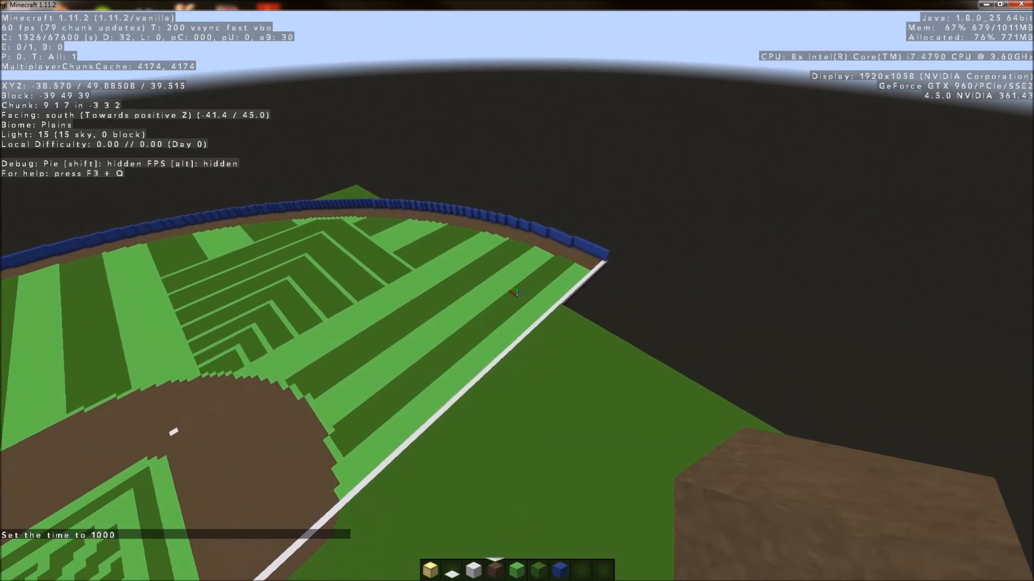
{"action": "mouse_move", "coordinate": [517, 292]}
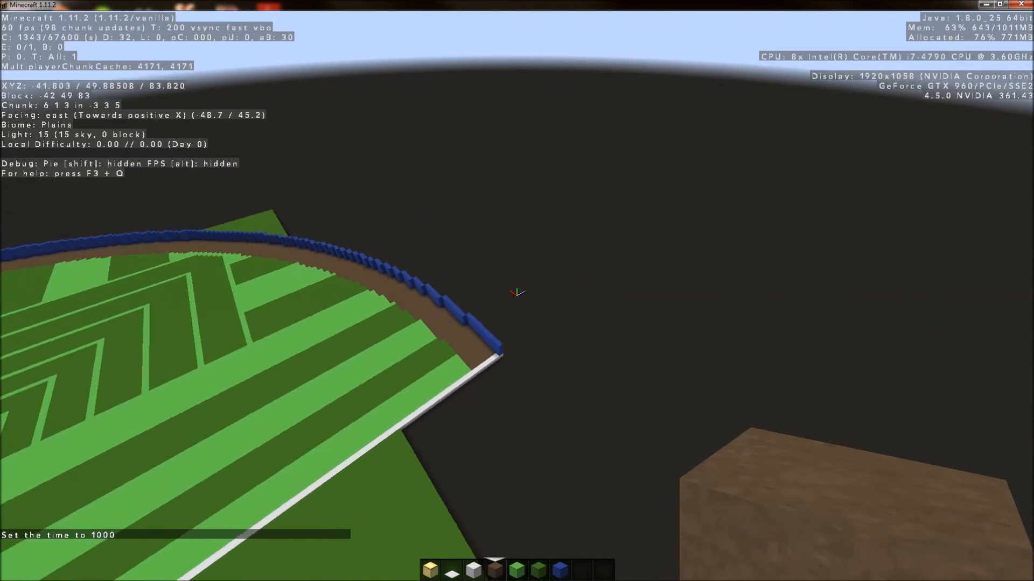
- Take yellow wool from the creative inventory into the hotbar
{"action": "key", "text": "e"}
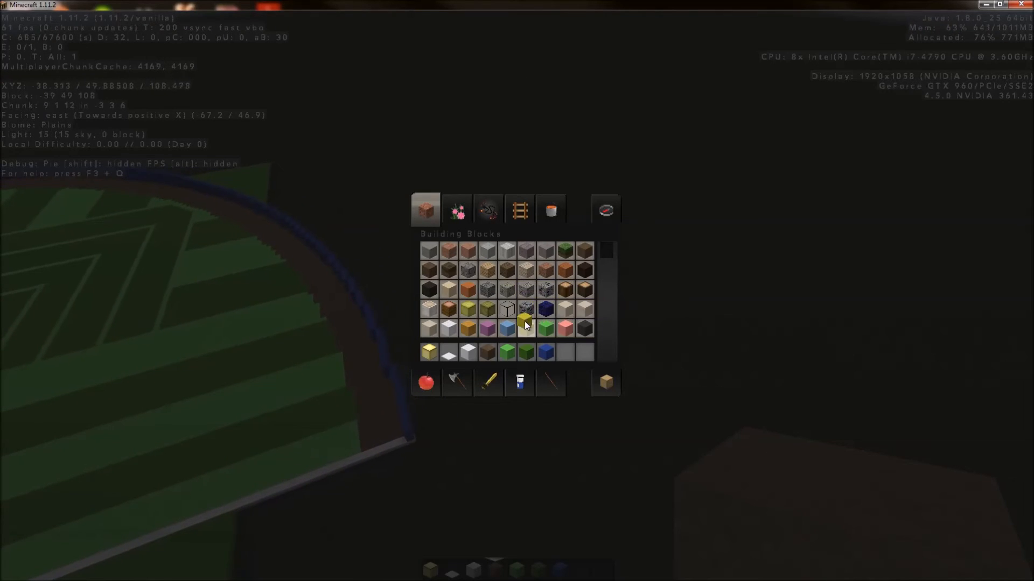
{"action": "key", "text": "Escape"}
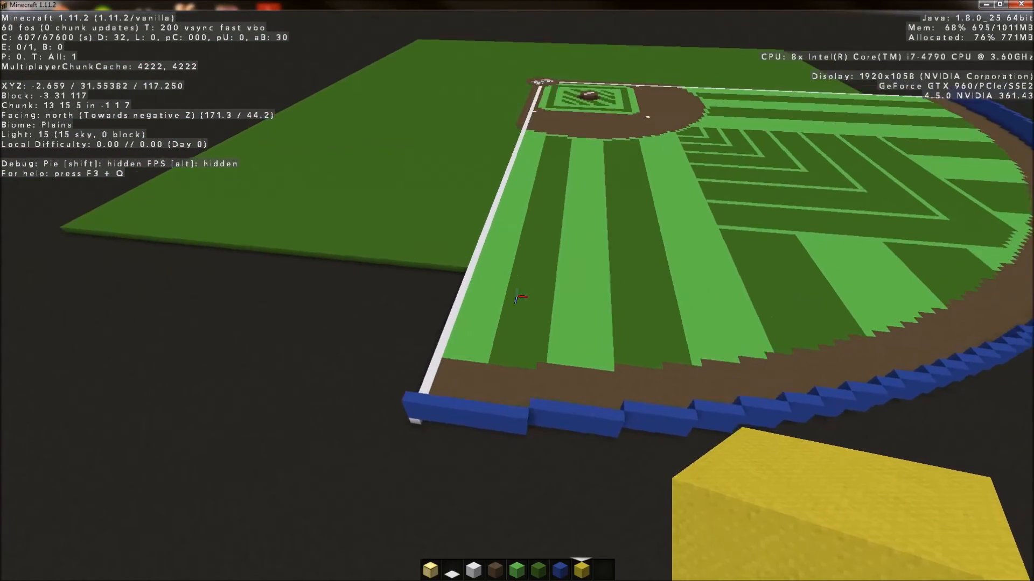
{"action": "mouse_move", "coordinate": [517, 297]}
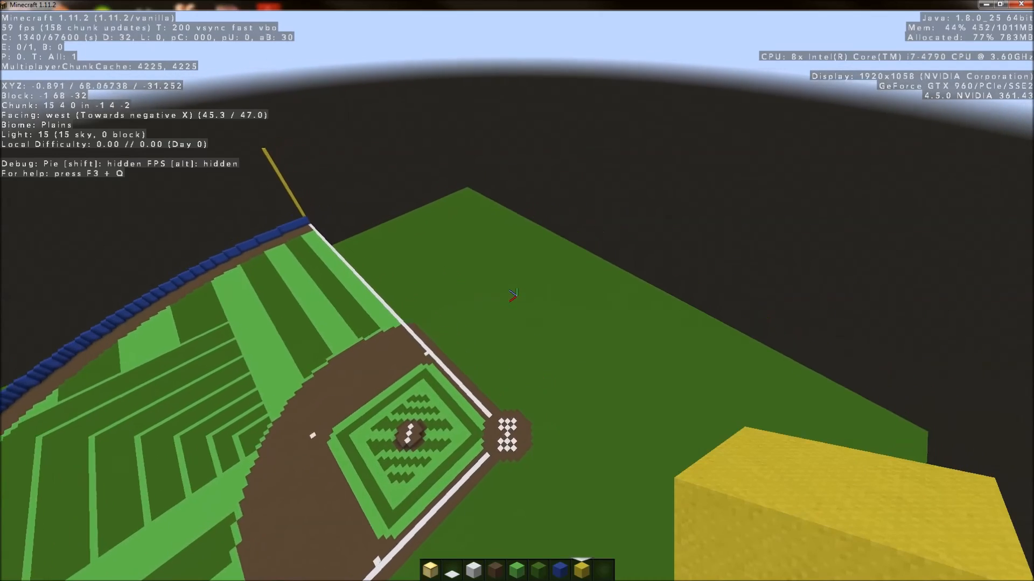
{"action": "mouse_move", "coordinate": [515, 294]}
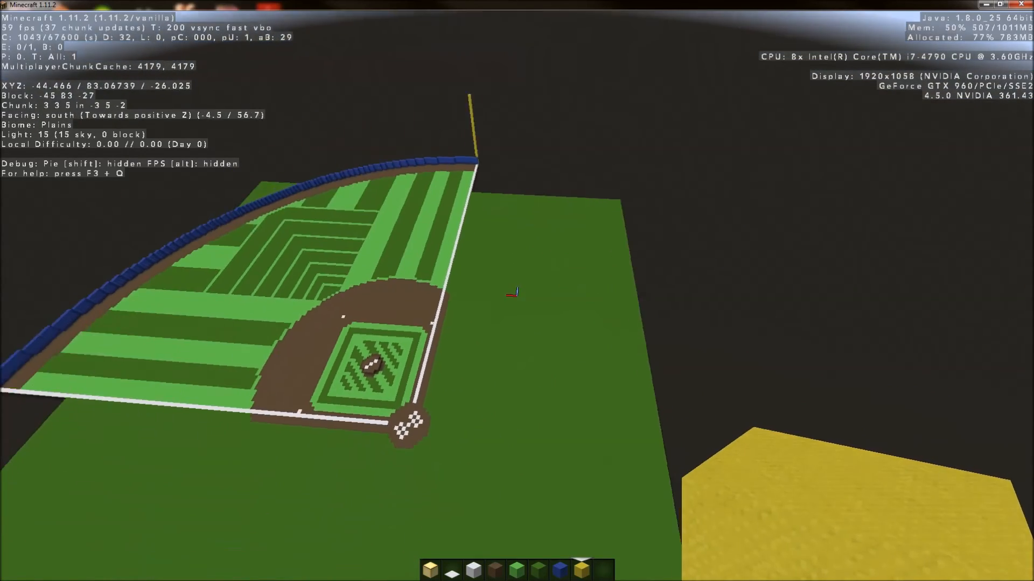
{"action": "mouse_move", "coordinate": [517, 293]}
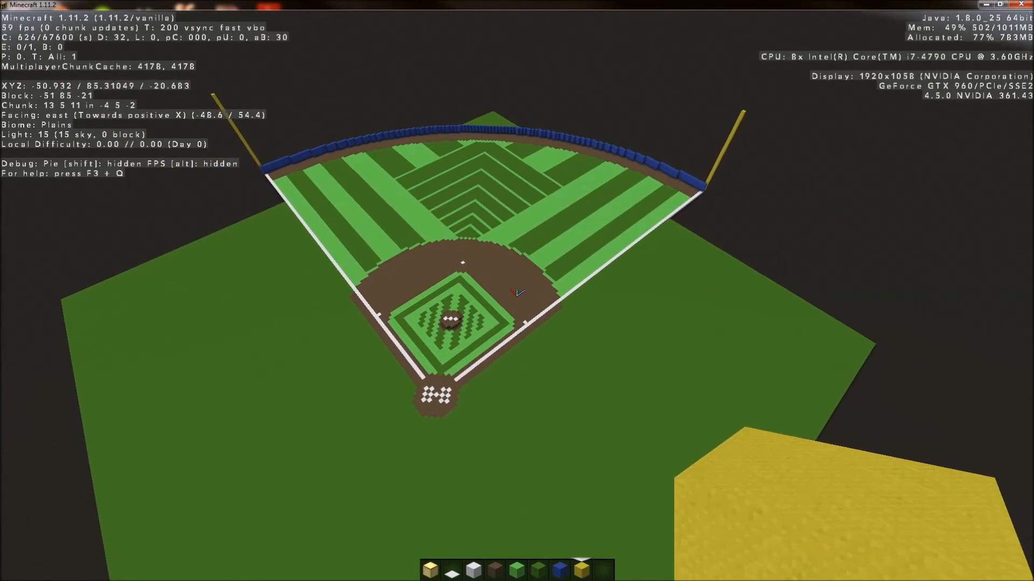